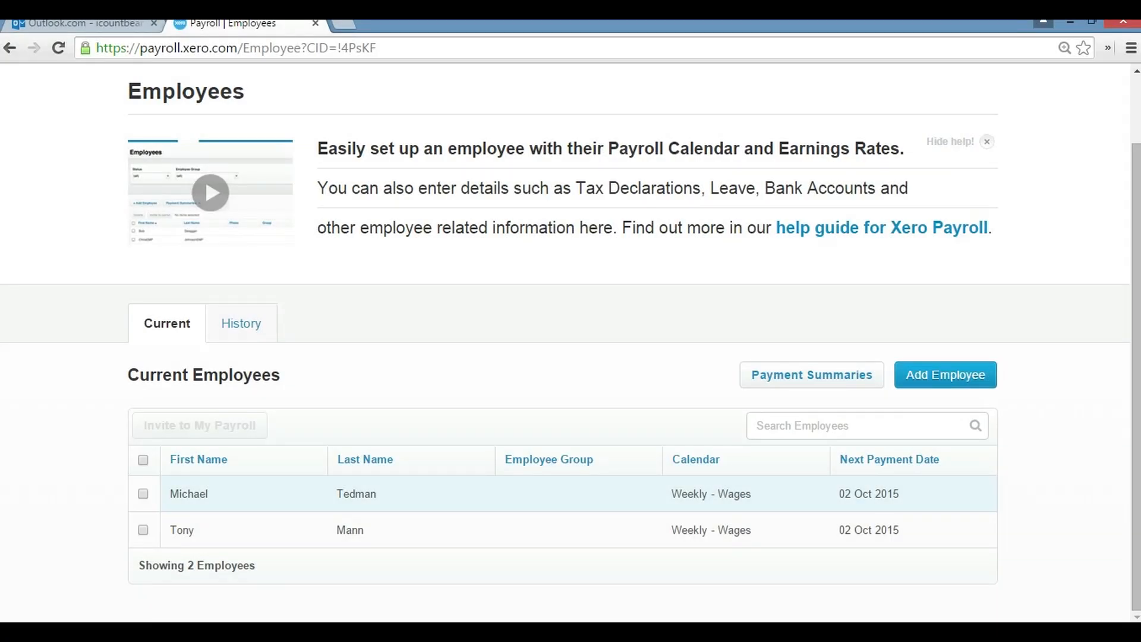
pyautogui.click(344, 120)
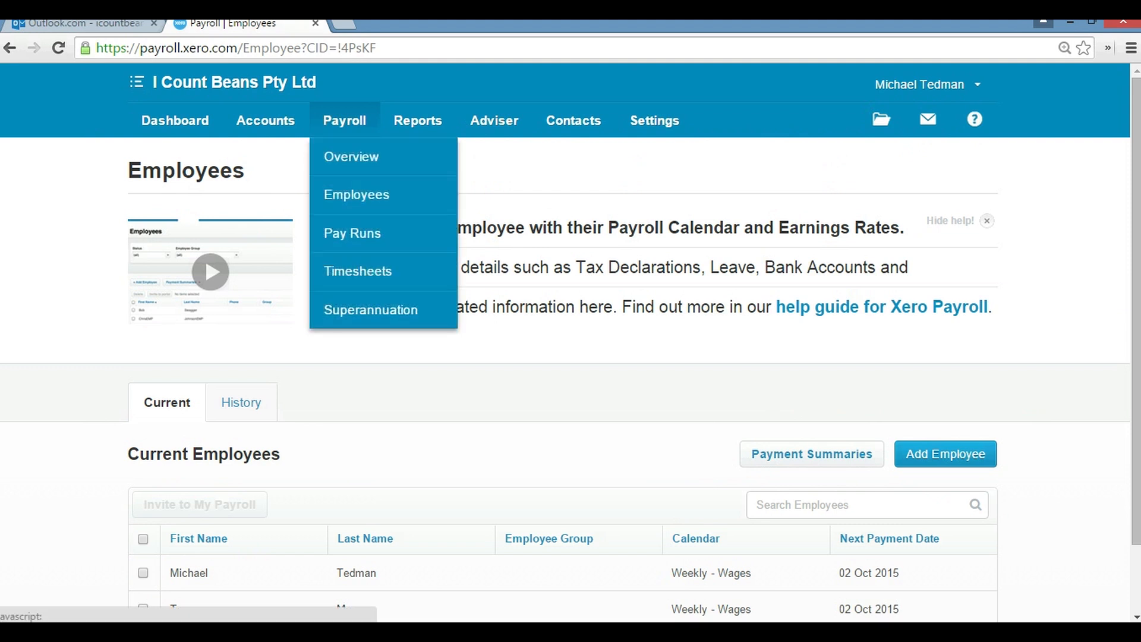
pyautogui.moveTo(358, 271)
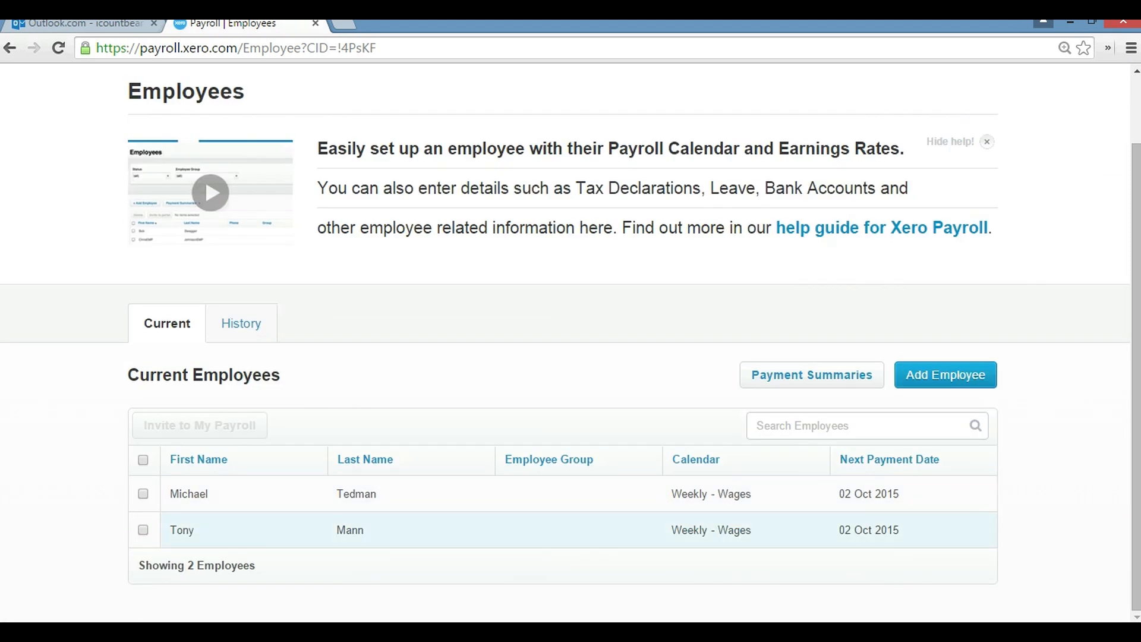
pyautogui.click(142, 530)
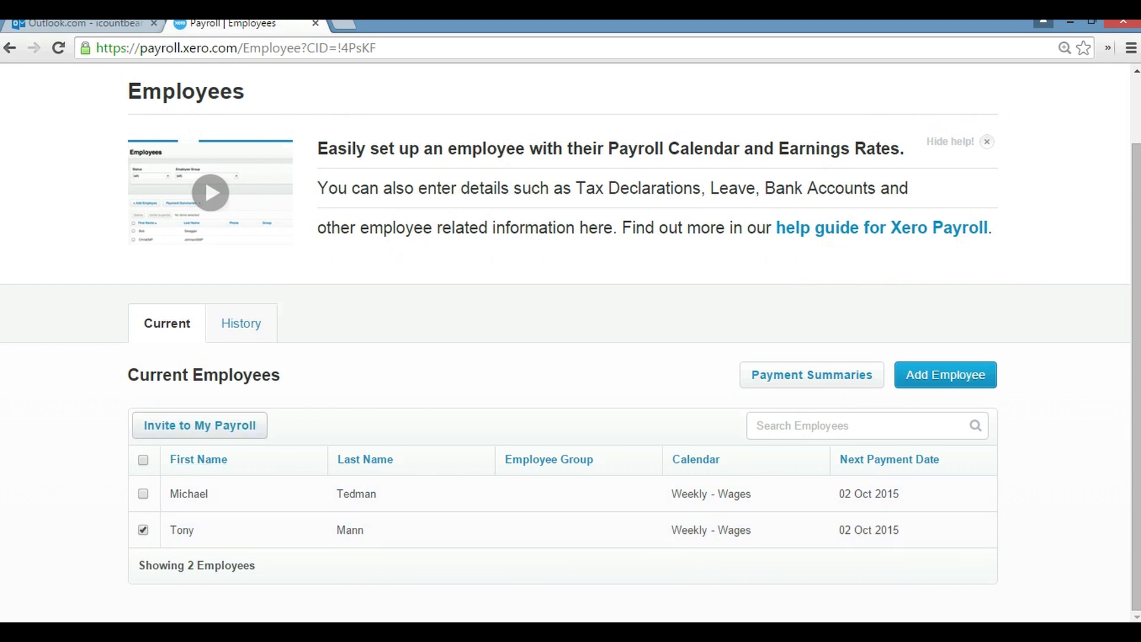
pyautogui.click(199, 425)
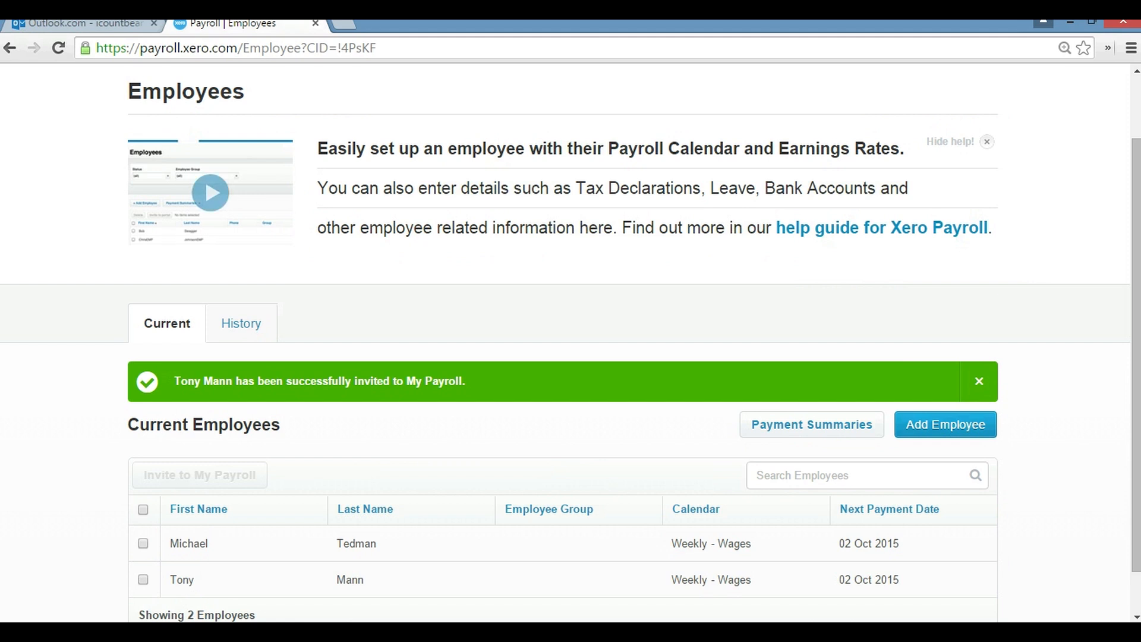
pyautogui.click(79, 24)
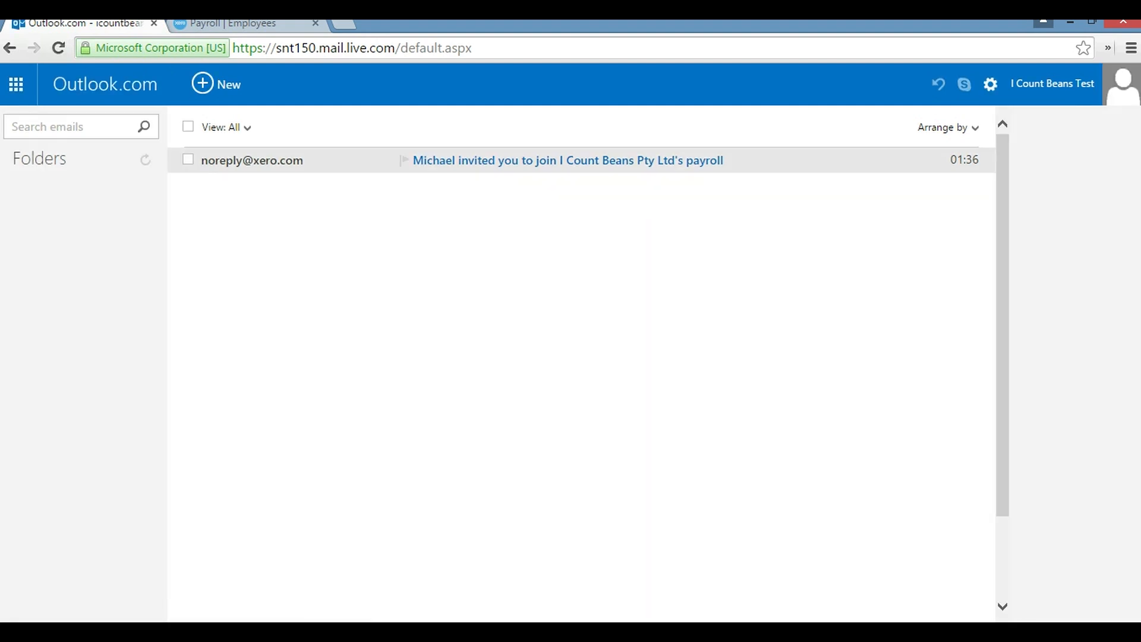
pyautogui.click(566, 160)
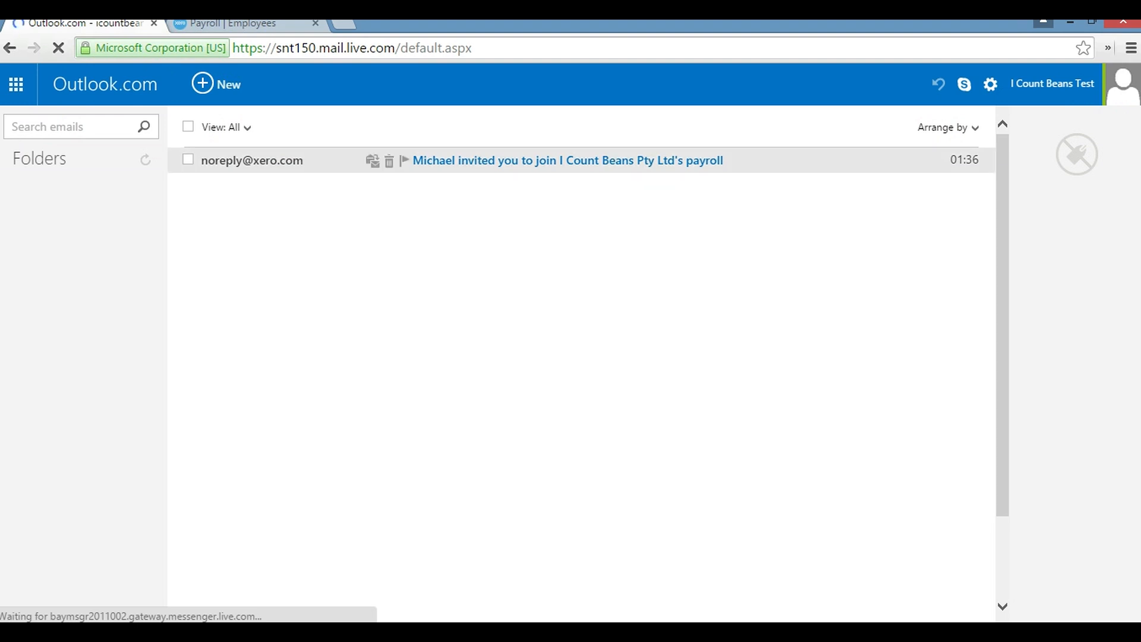
pyautogui.click(567, 160)
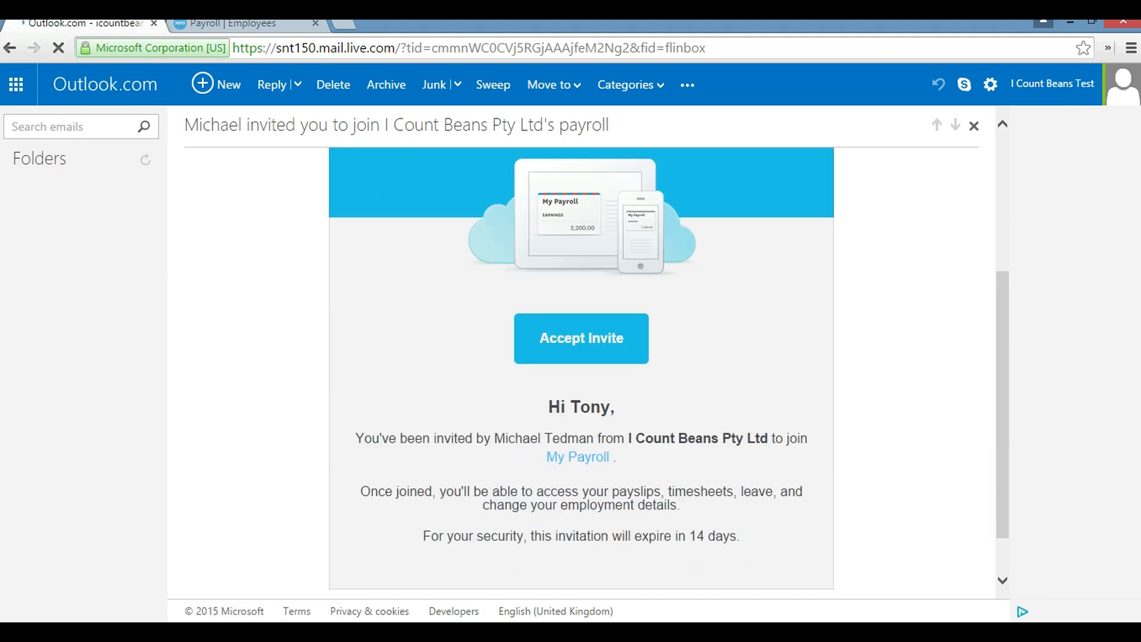
pyautogui.click(580, 338)
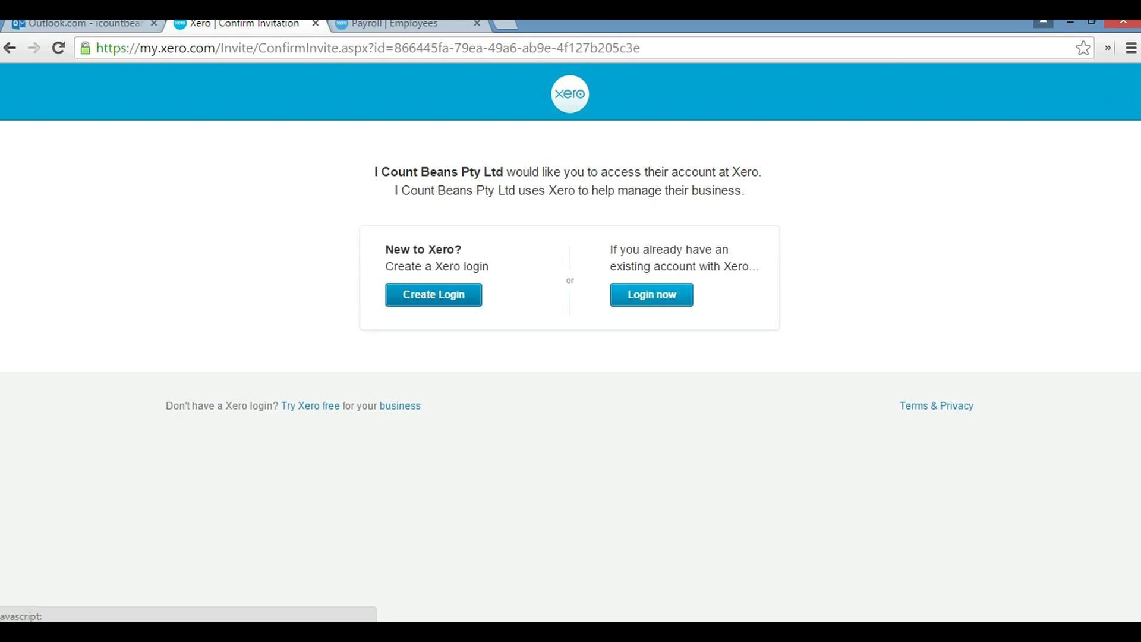
pyautogui.click(432, 294)
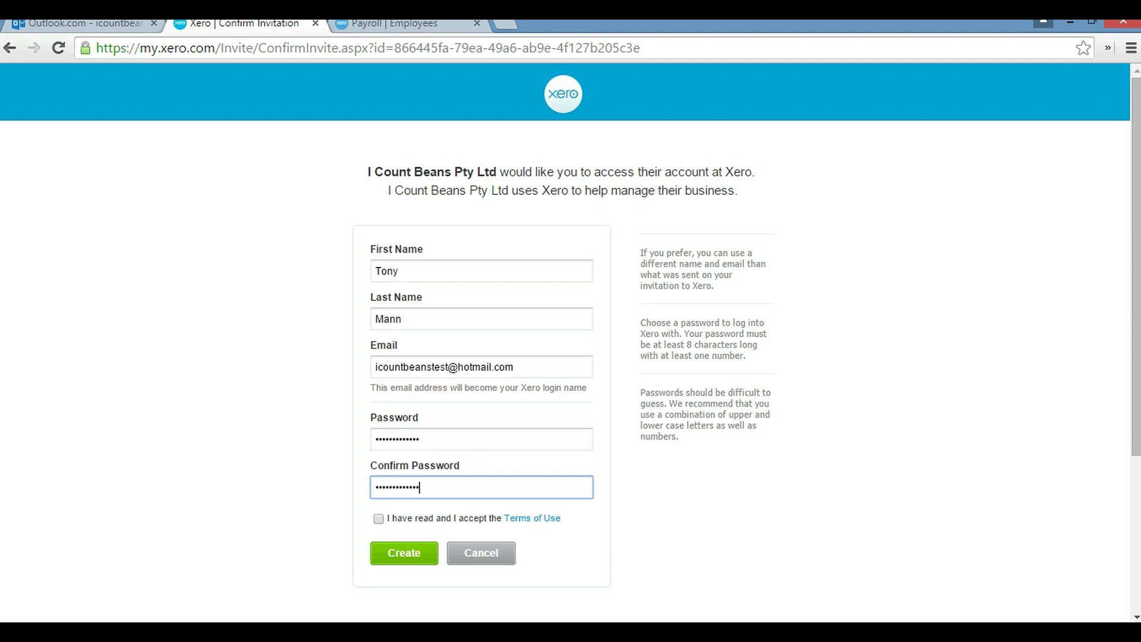
pyautogui.click(377, 518)
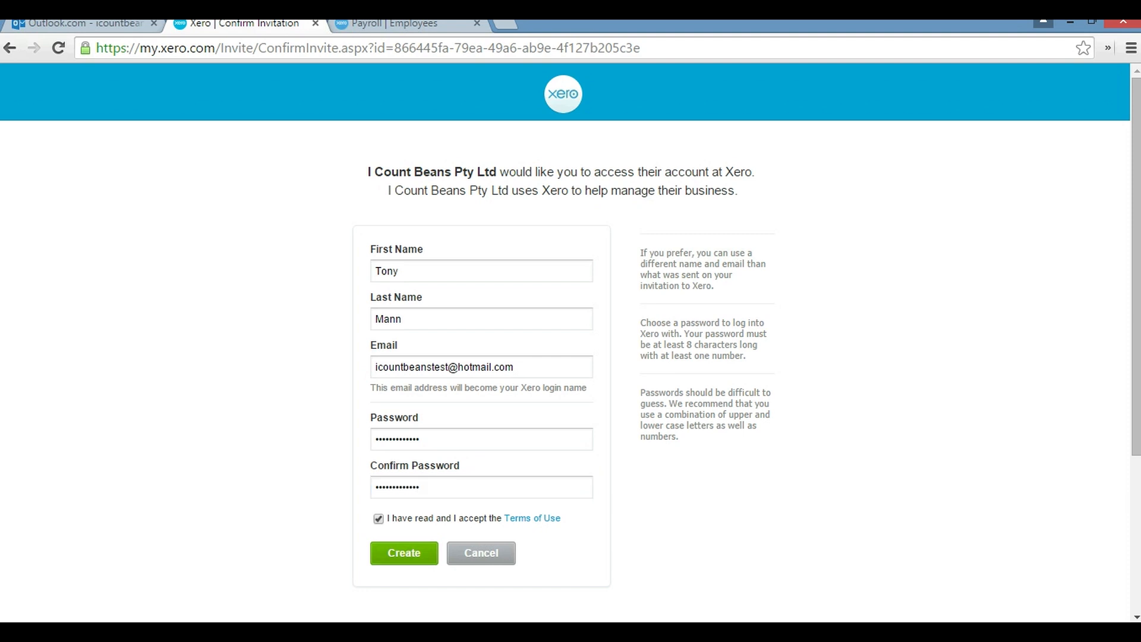
pyautogui.click(404, 553)
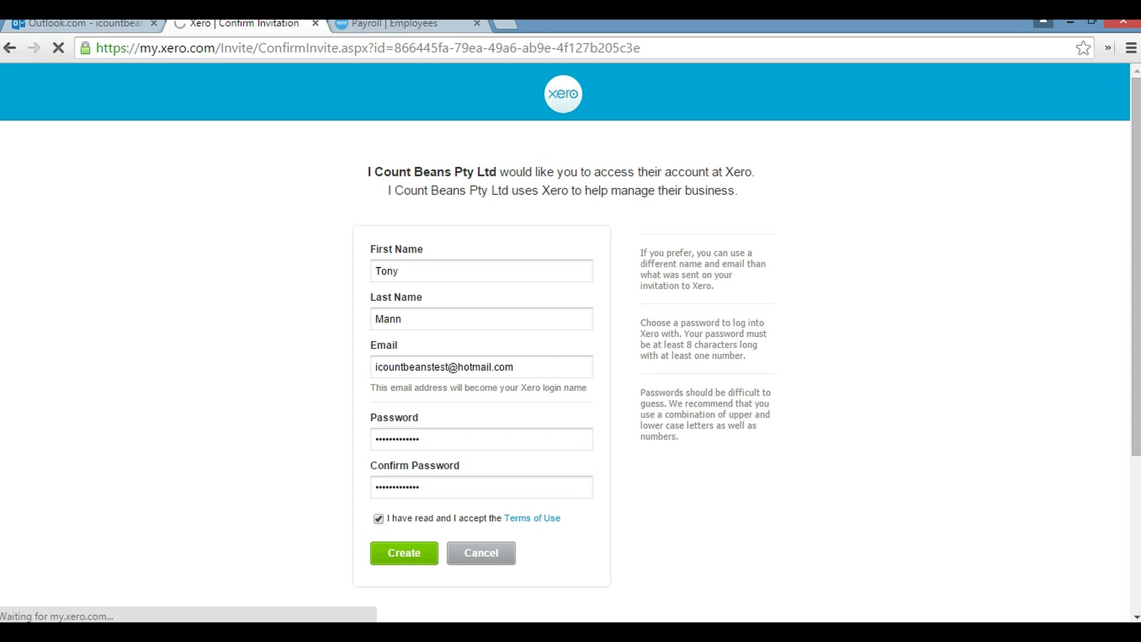
pyautogui.click(403, 553)
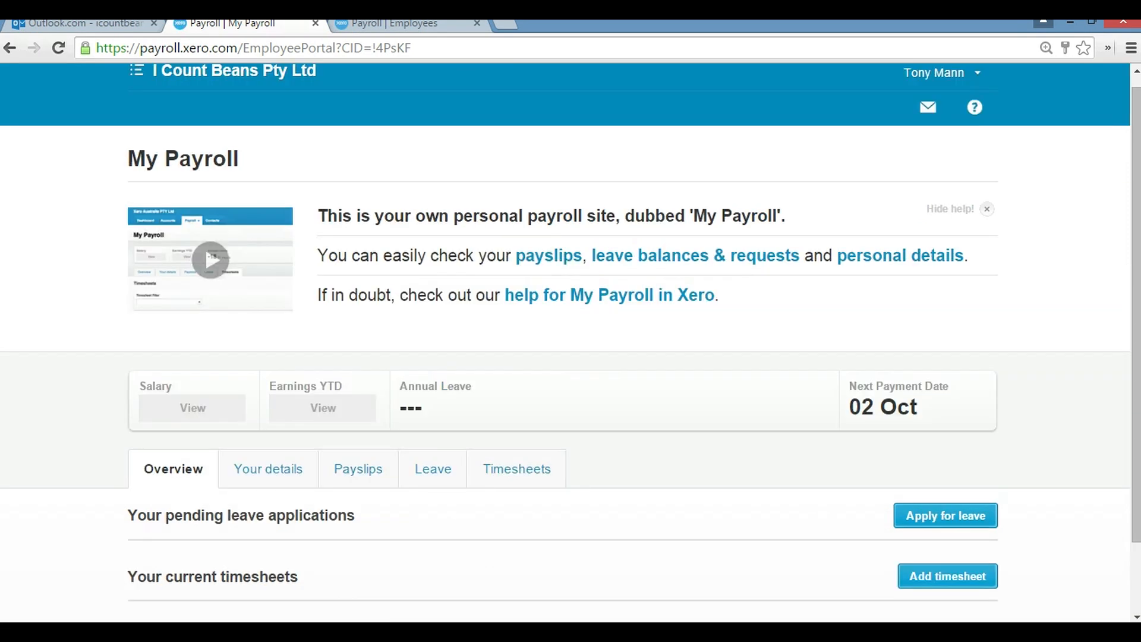
pyautogui.scroll(-3)
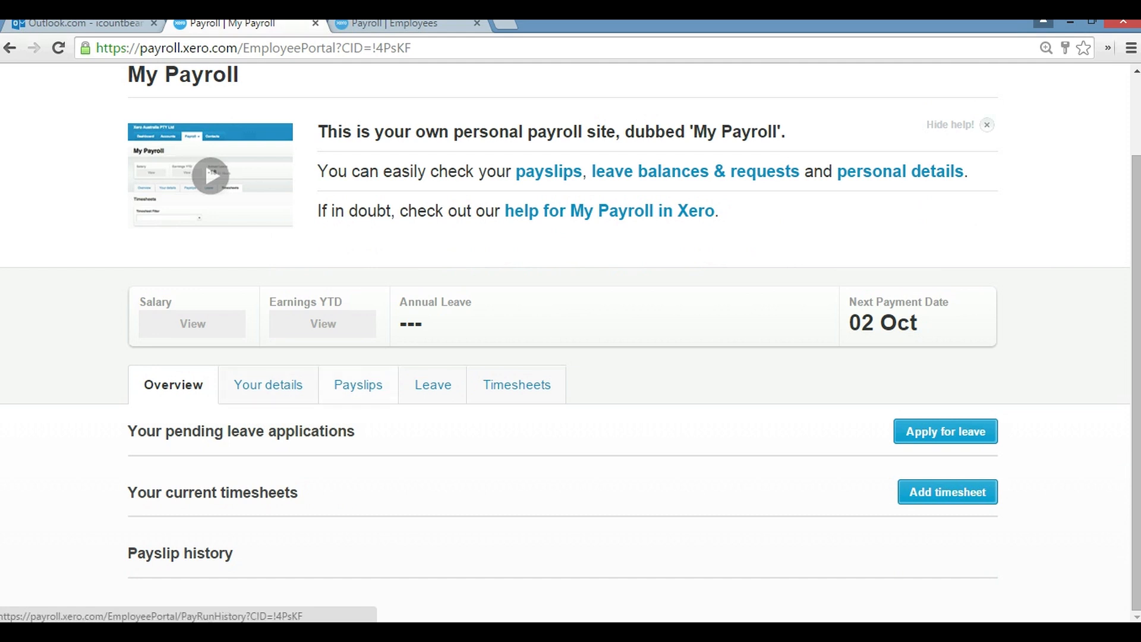
pyautogui.moveTo(431, 384)
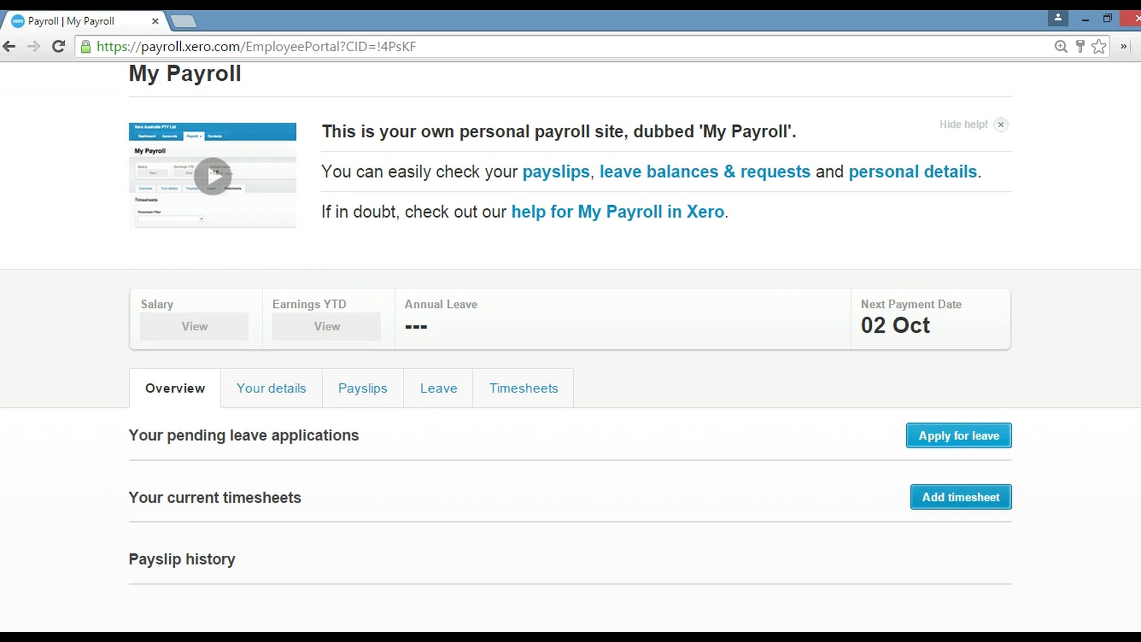
# Start a new timesheet for the period Week ending 02 Oct 2015.
pyautogui.click(960, 496)
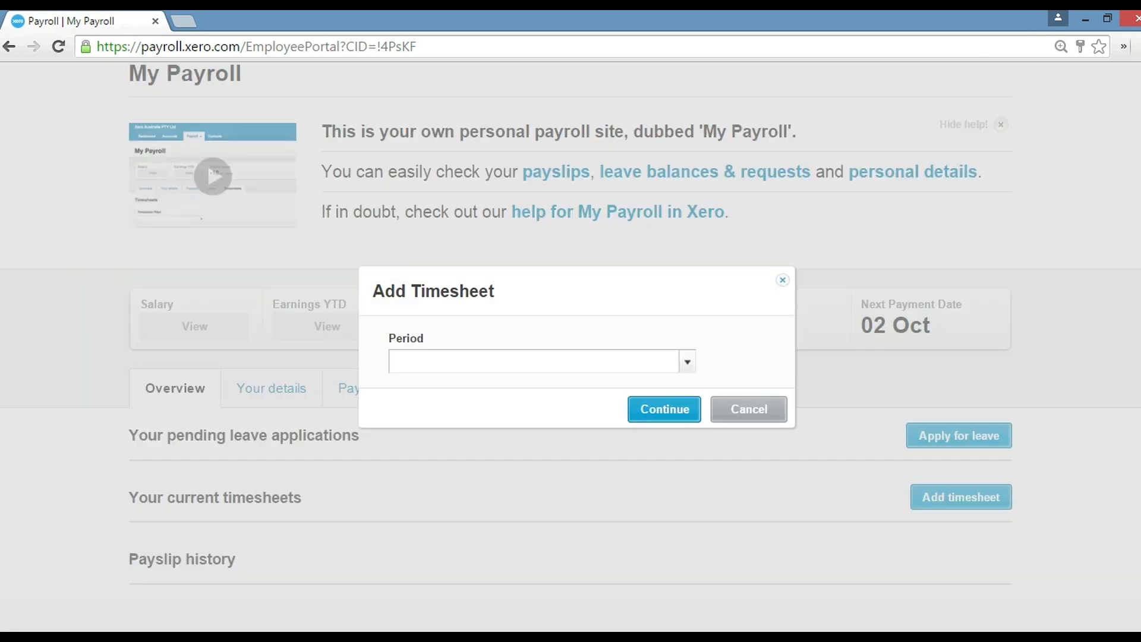
pyautogui.click(684, 361)
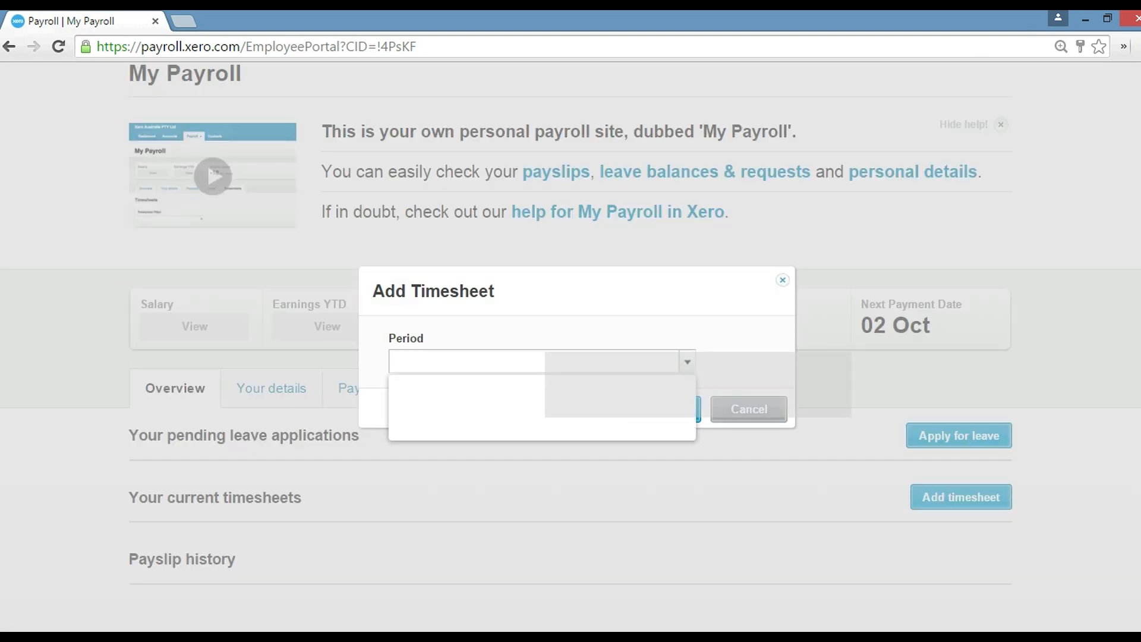
pyautogui.click(685, 361)
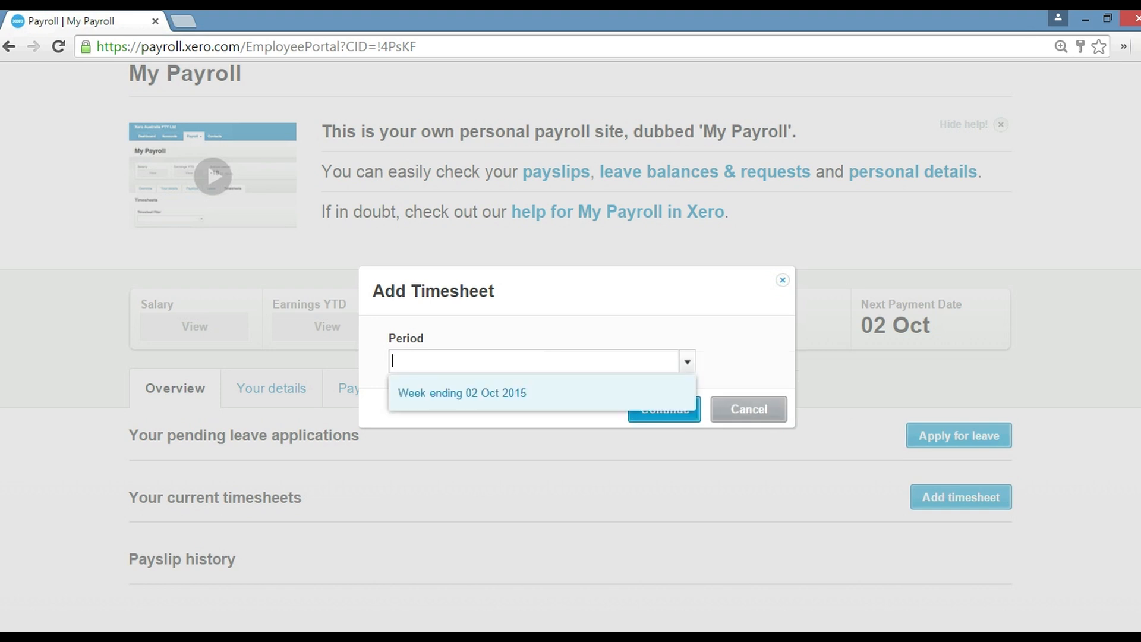
pyautogui.click(461, 393)
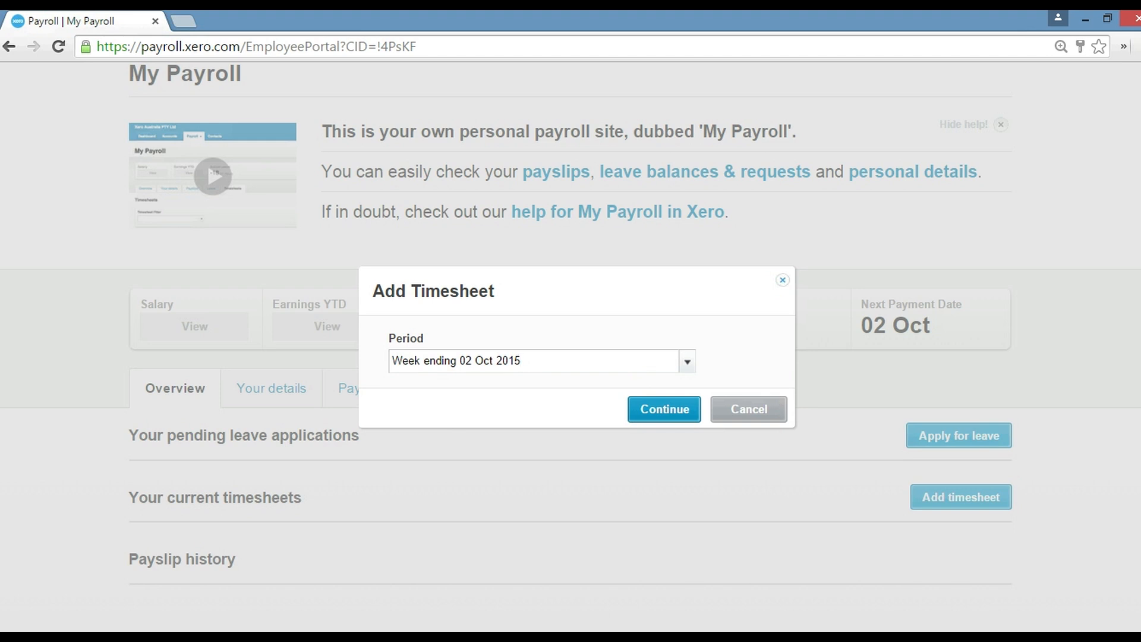
pyautogui.click(663, 409)
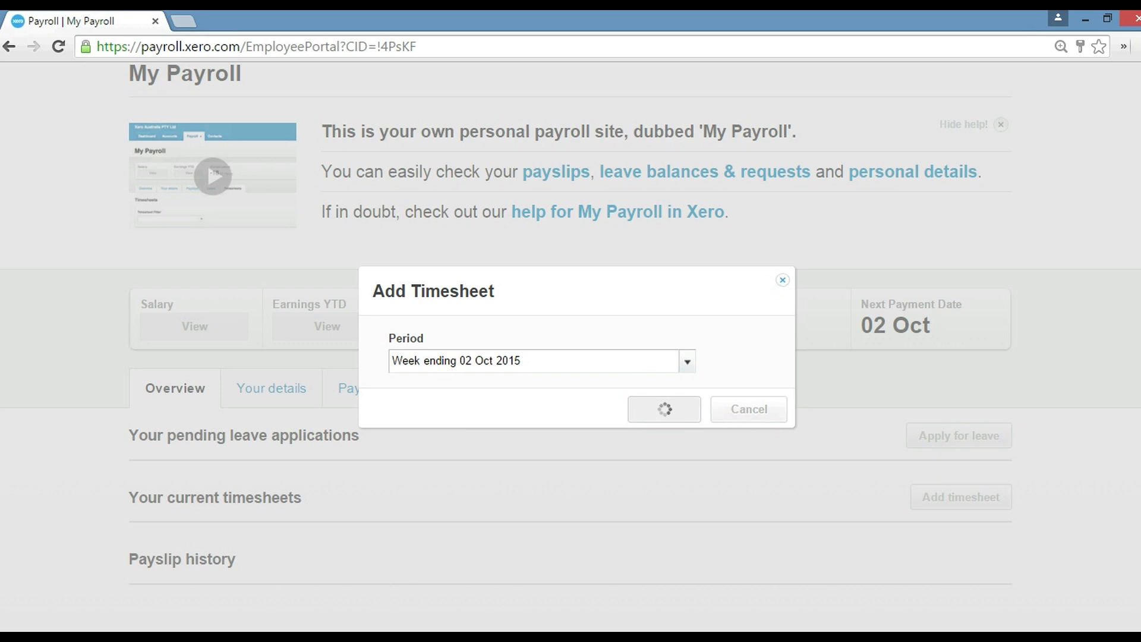
pyautogui.click(662, 408)
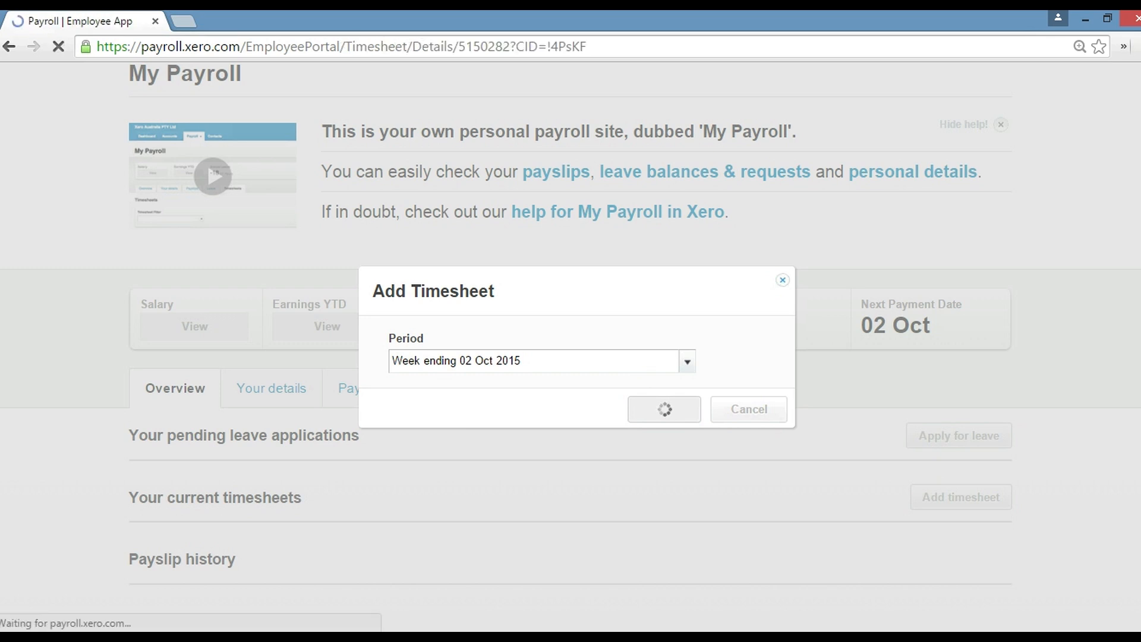
# Record Ordinary Hours of 8.00 Monday to Friday for a 40.00-hour total, and add a second line.
pyautogui.click(663, 408)
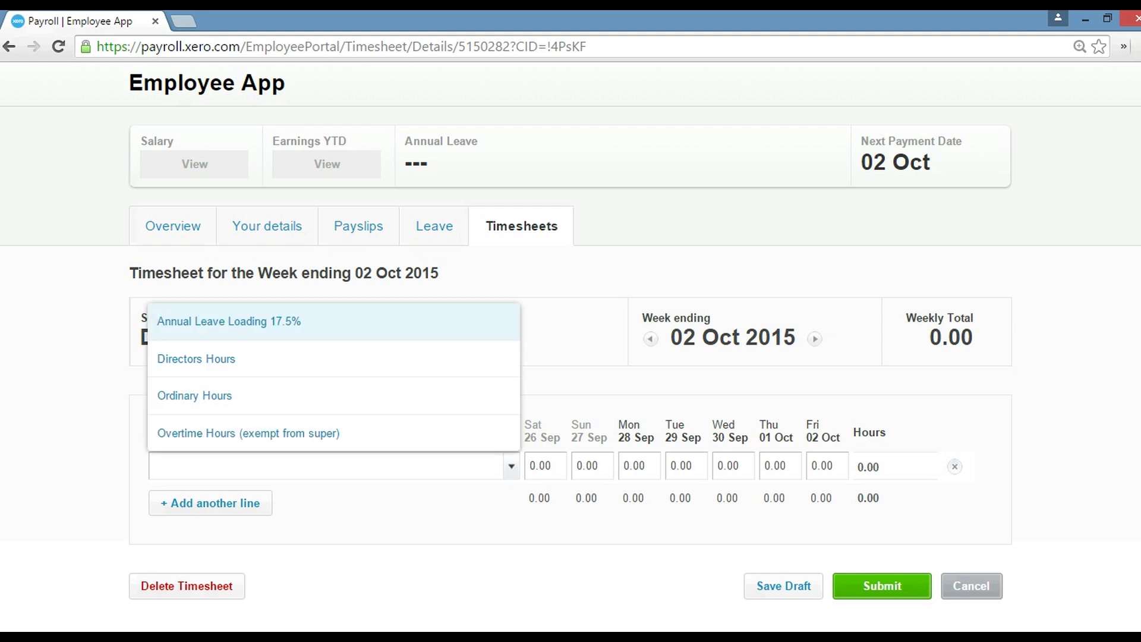
pyautogui.moveTo(193, 395)
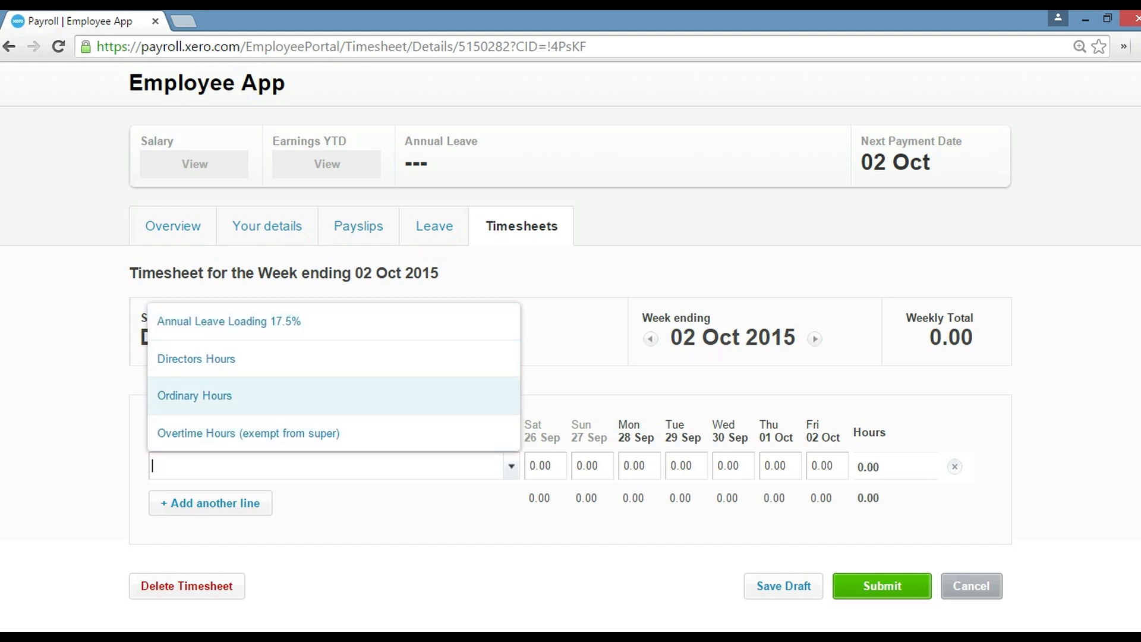
pyautogui.click(194, 394)
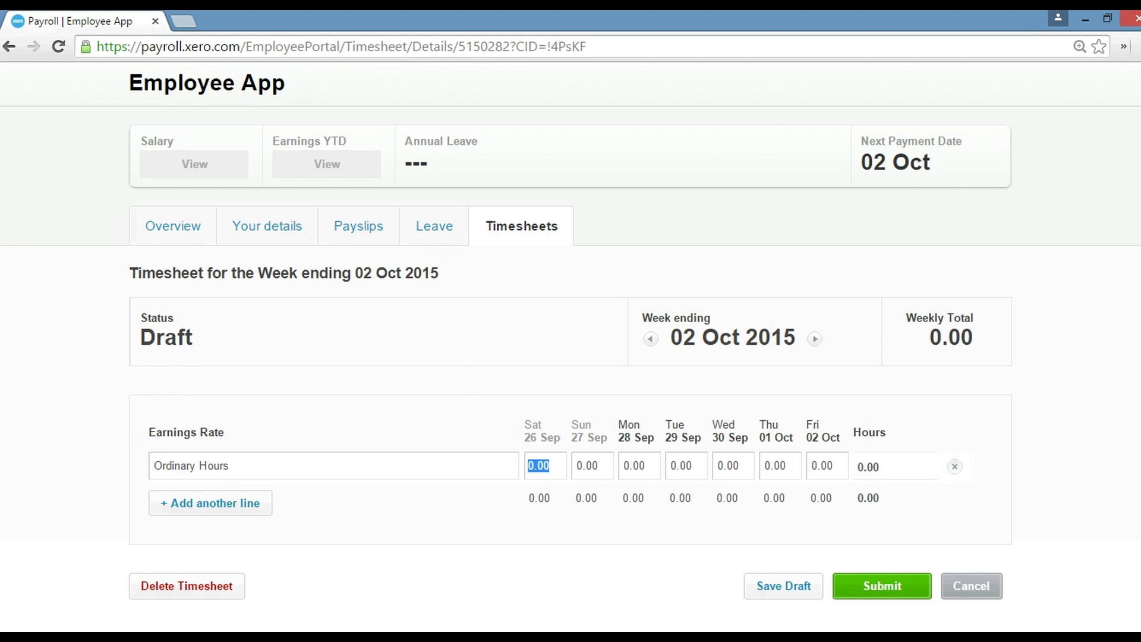
pyautogui.click(631, 464)
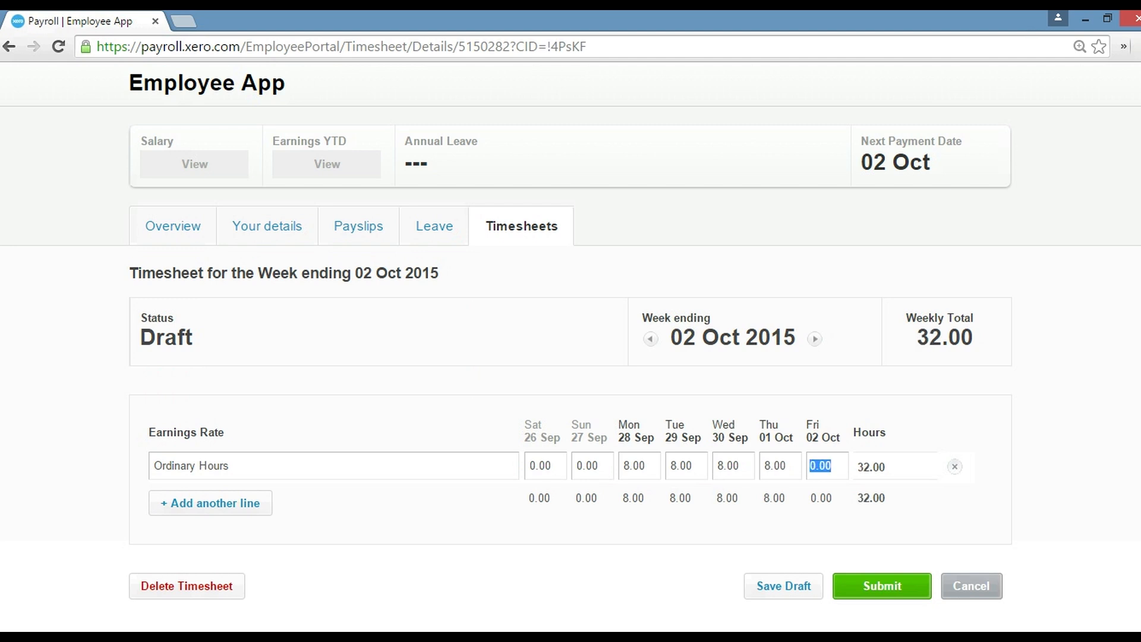
pyautogui.write('8.00')
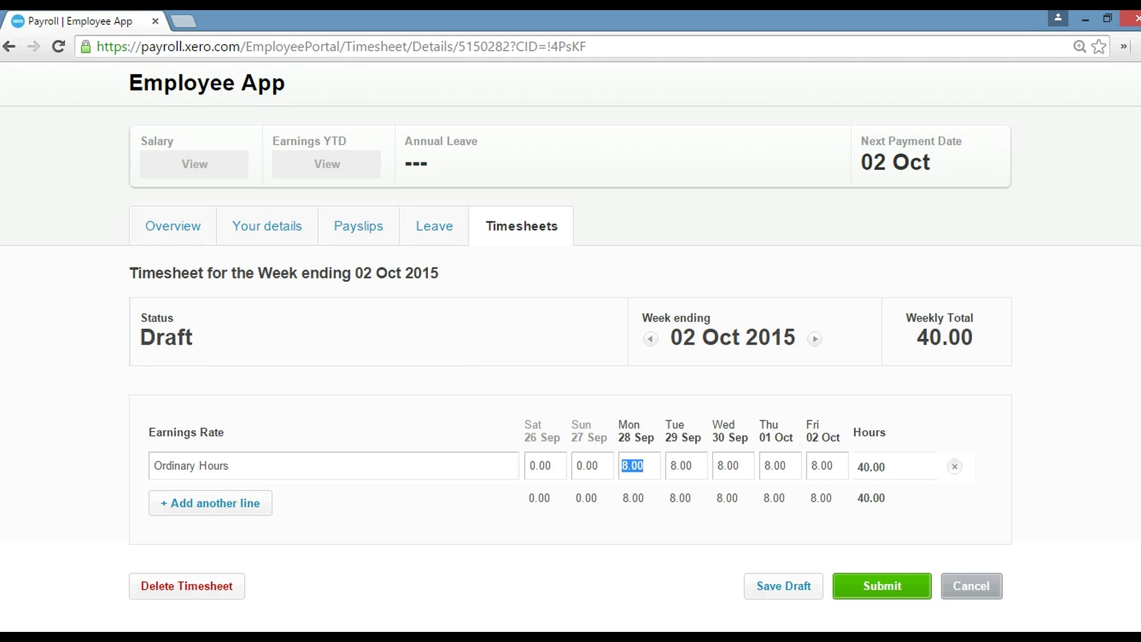
pyautogui.write('7.6')
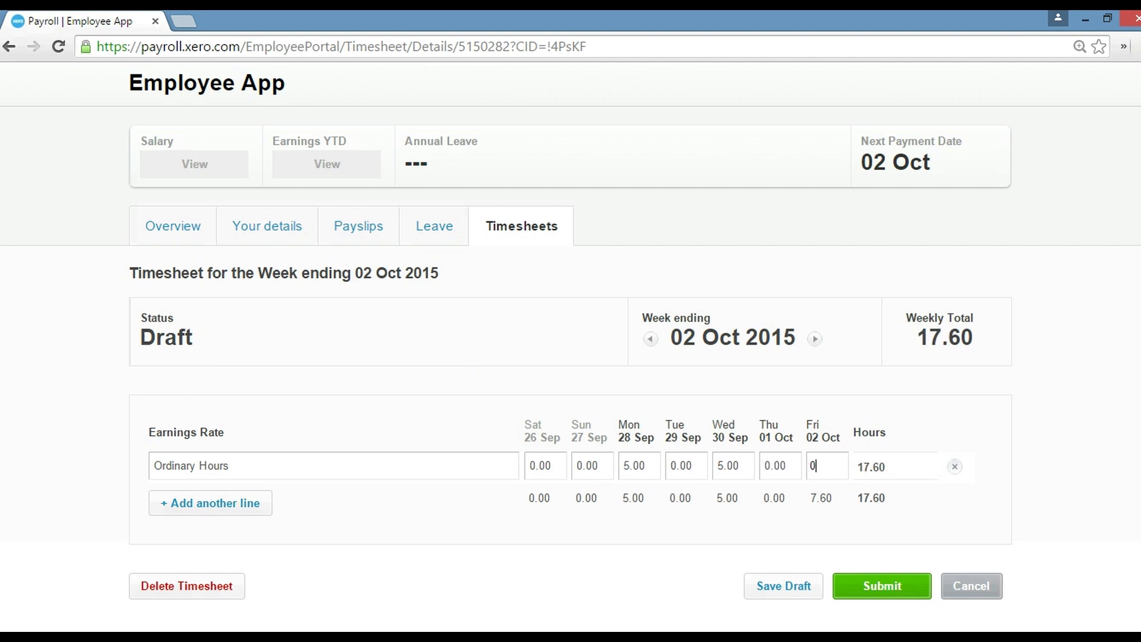
pyautogui.write('0.00')
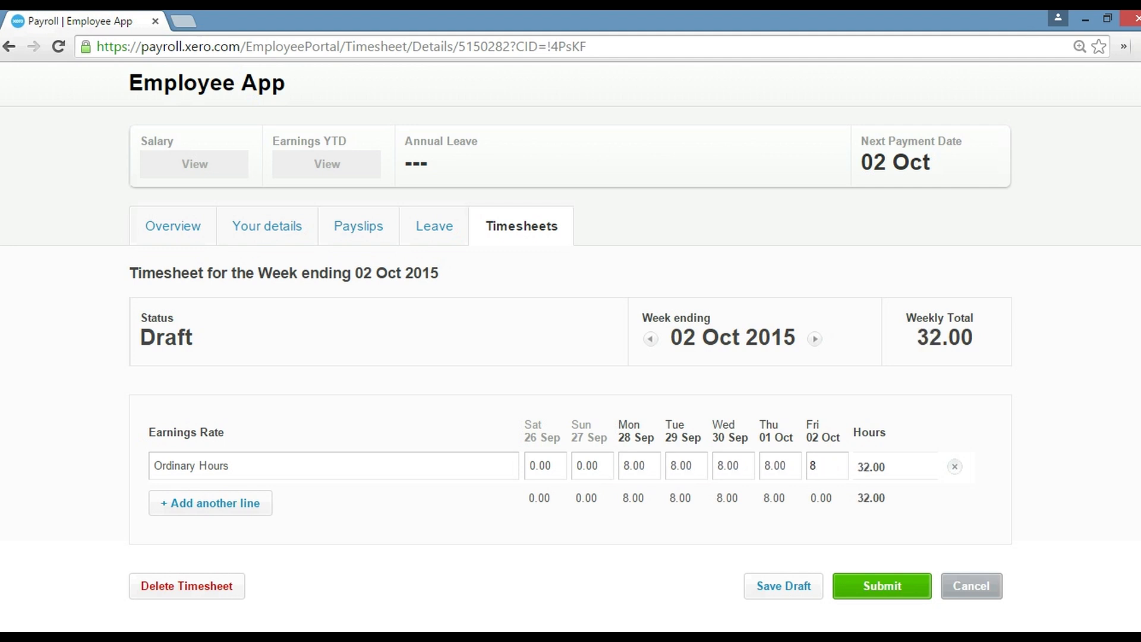
pyautogui.click(821, 466)
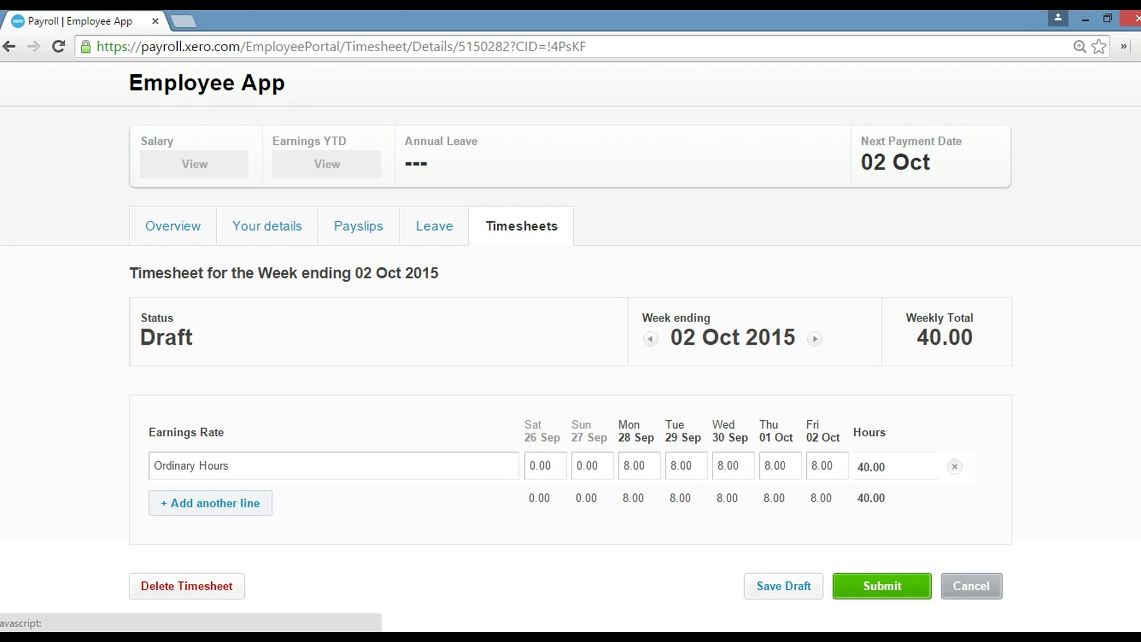
# Set the second line to Overtime Hours with 1.00 hour on Monday 28 Sep.
pyautogui.write('ov')
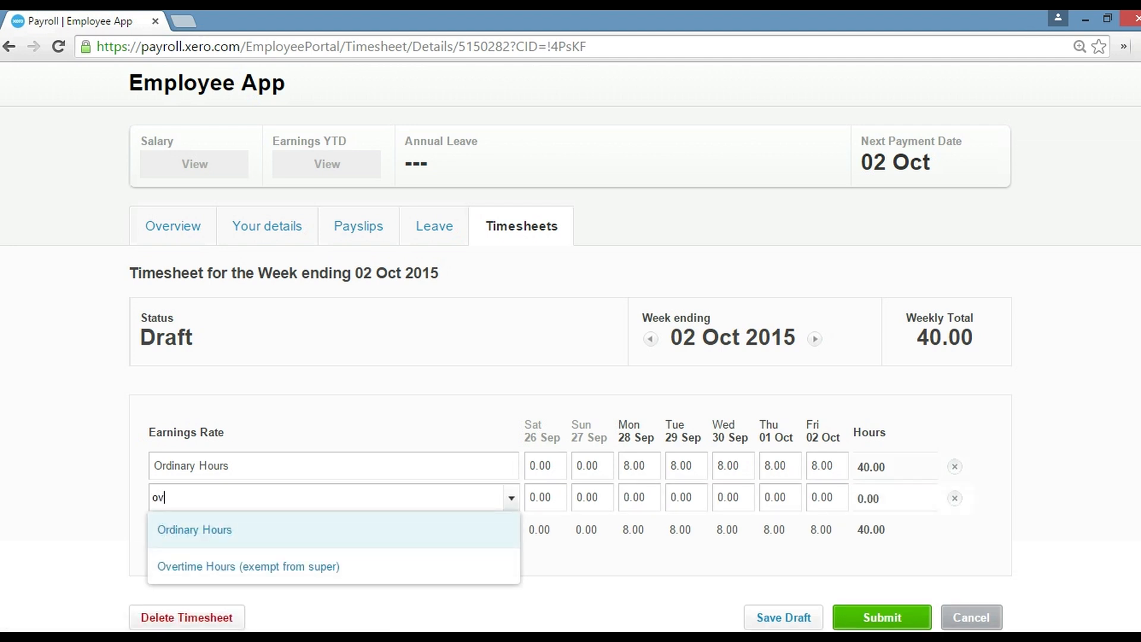
pyautogui.click(247, 566)
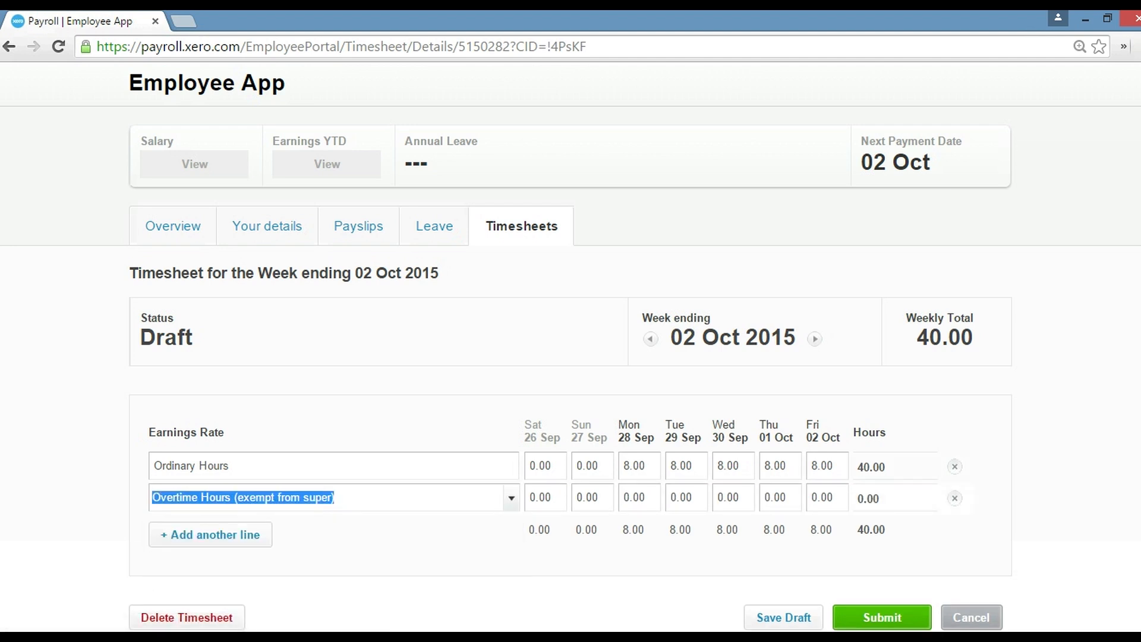
pyautogui.click(638, 498)
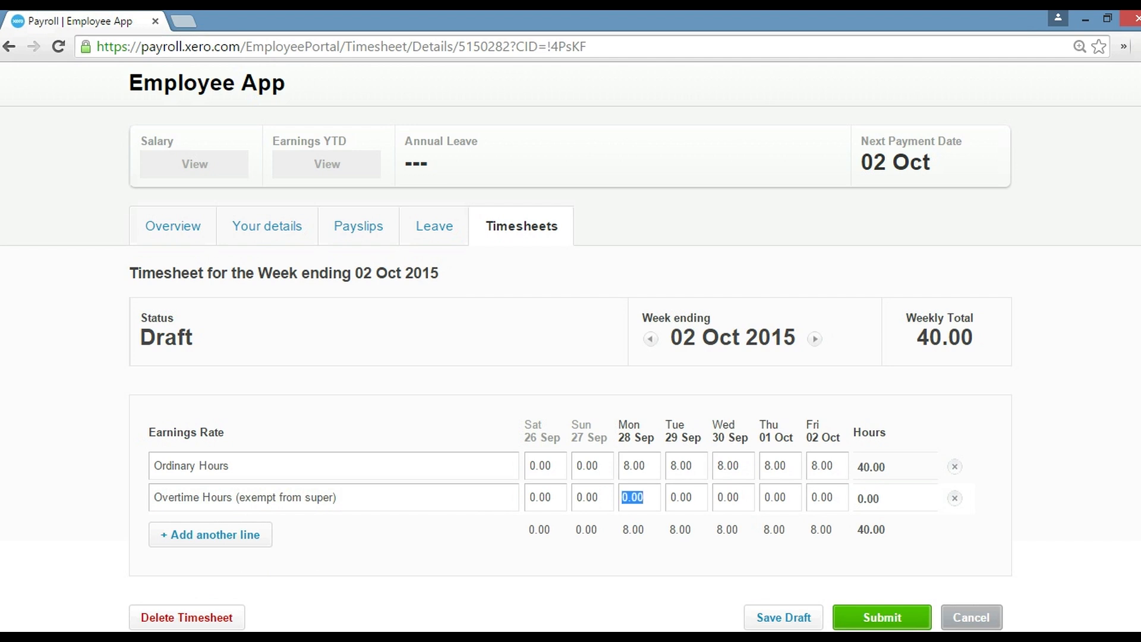
pyautogui.write('1.00')
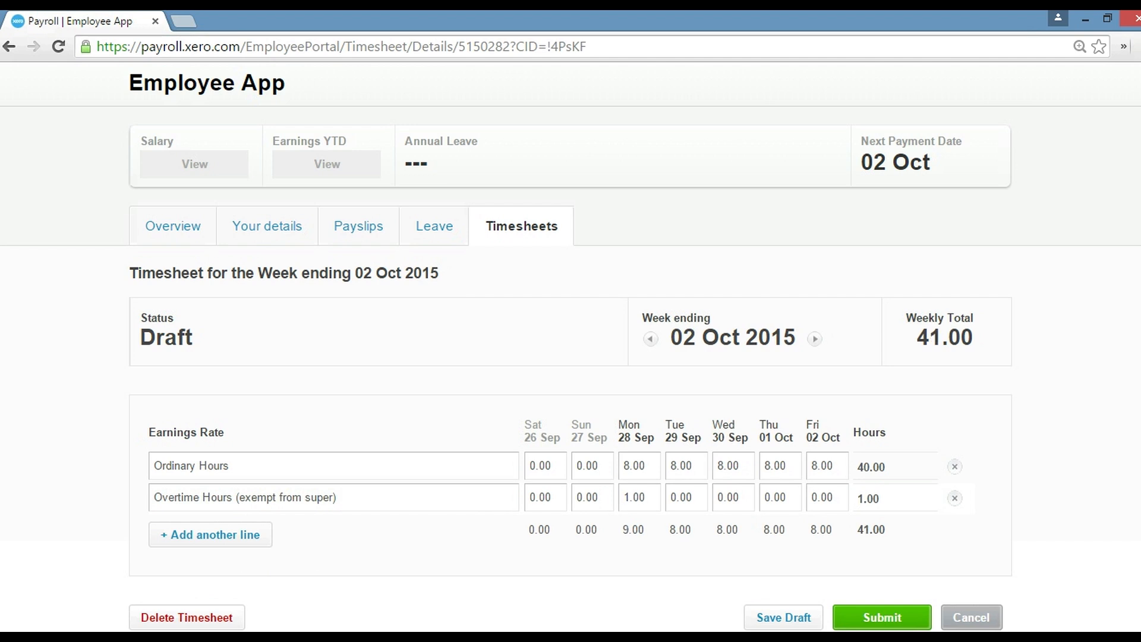
# Add a third timesheet line and then remove the unused blank line.
pyautogui.scroll(-3)
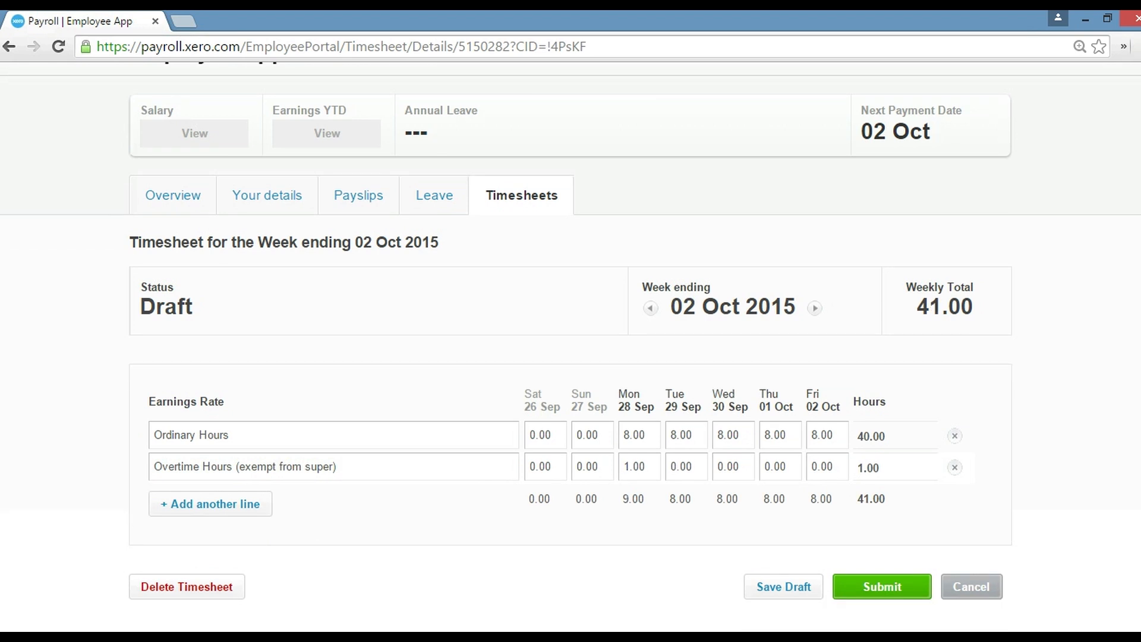
pyautogui.click(210, 504)
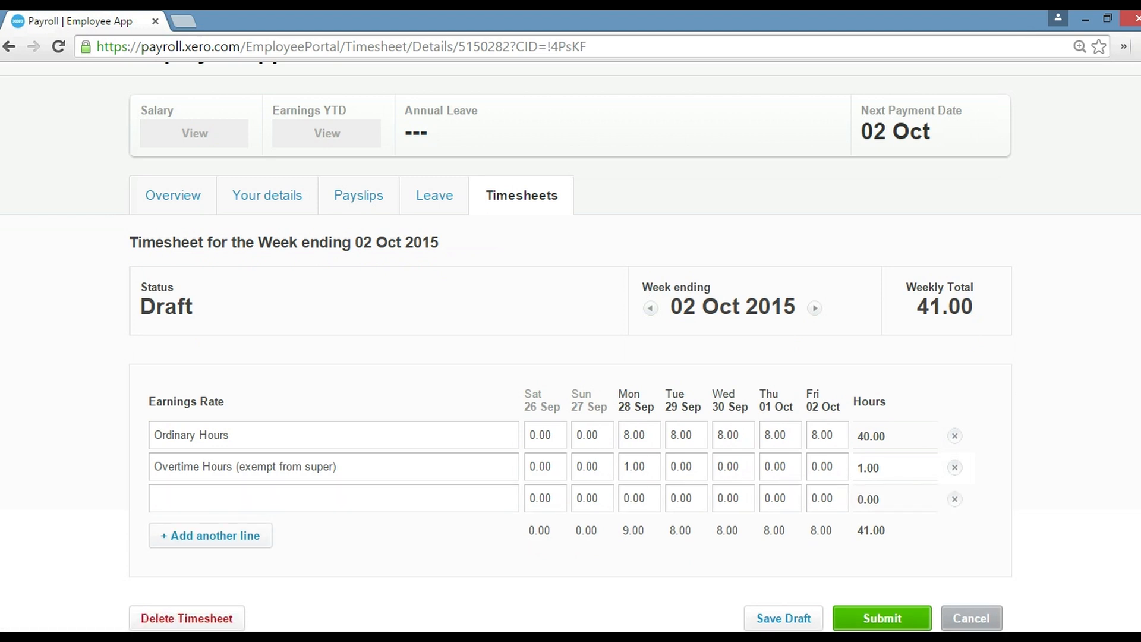
pyautogui.click(333, 498)
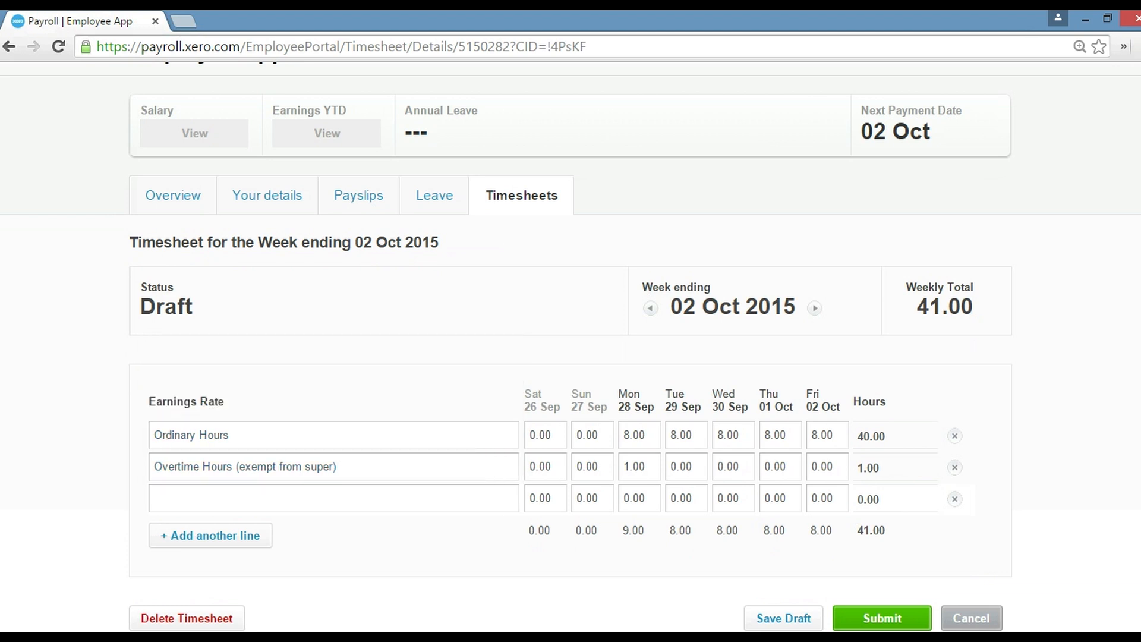
pyautogui.click(954, 498)
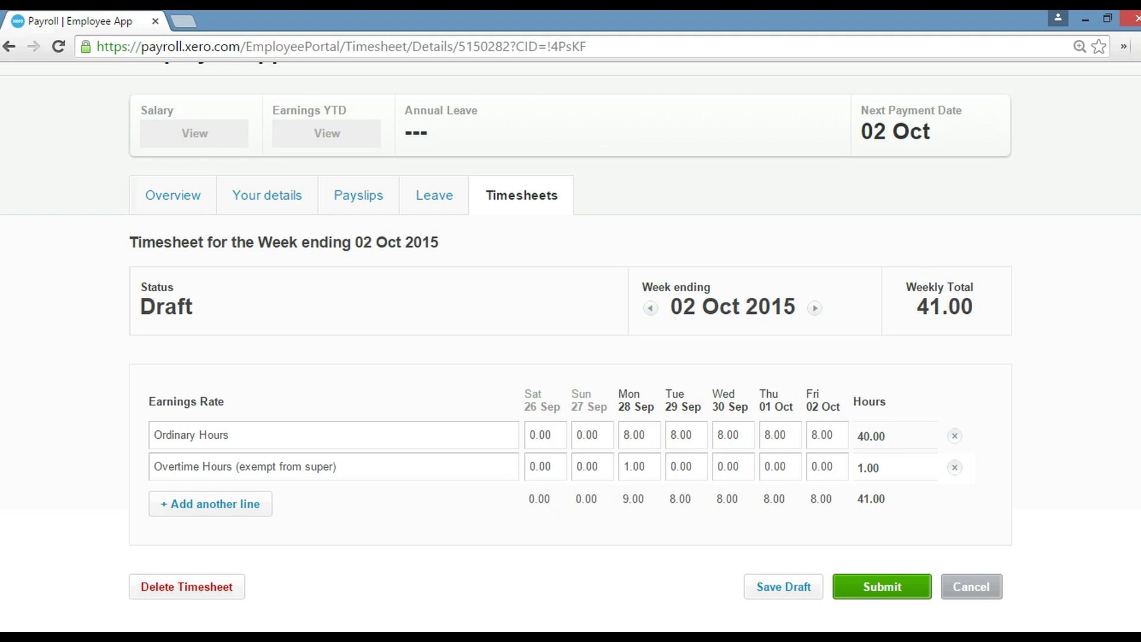
# Submit the 41.00-hour timesheet to the manager as approver.
pyautogui.click(880, 586)
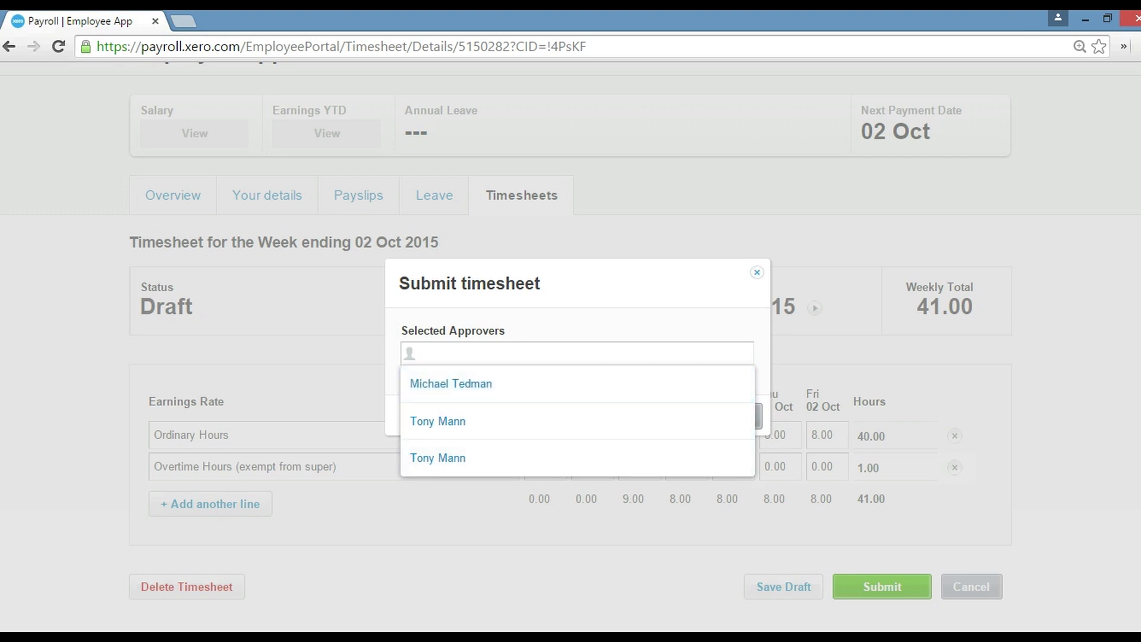
pyautogui.click(451, 383)
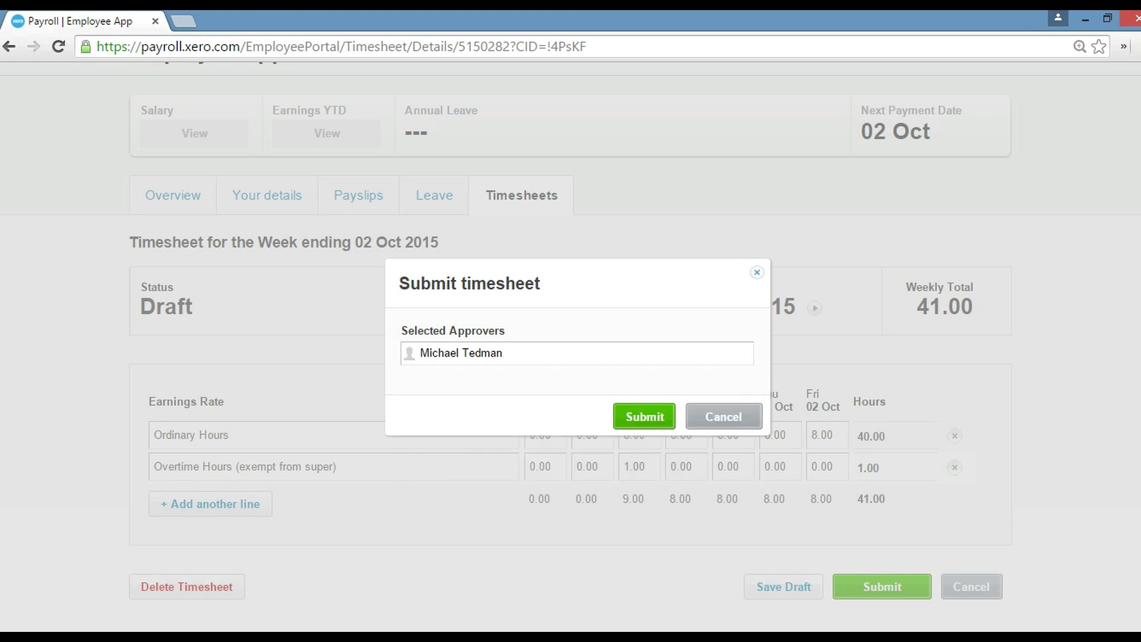
pyautogui.click(723, 416)
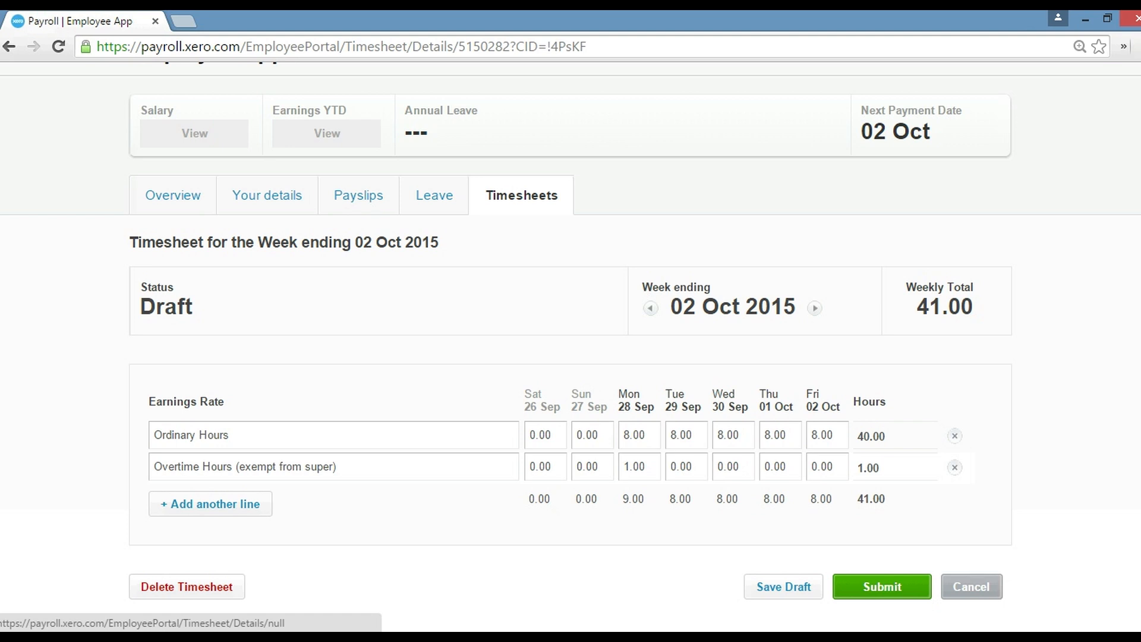
pyautogui.click(881, 586)
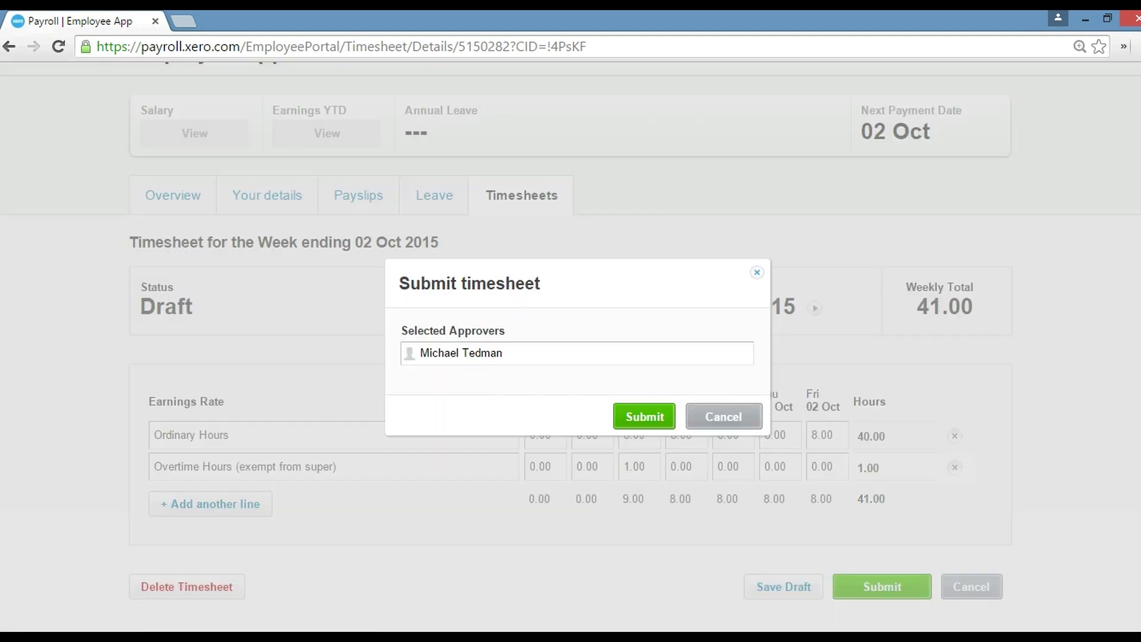
pyautogui.click(643, 416)
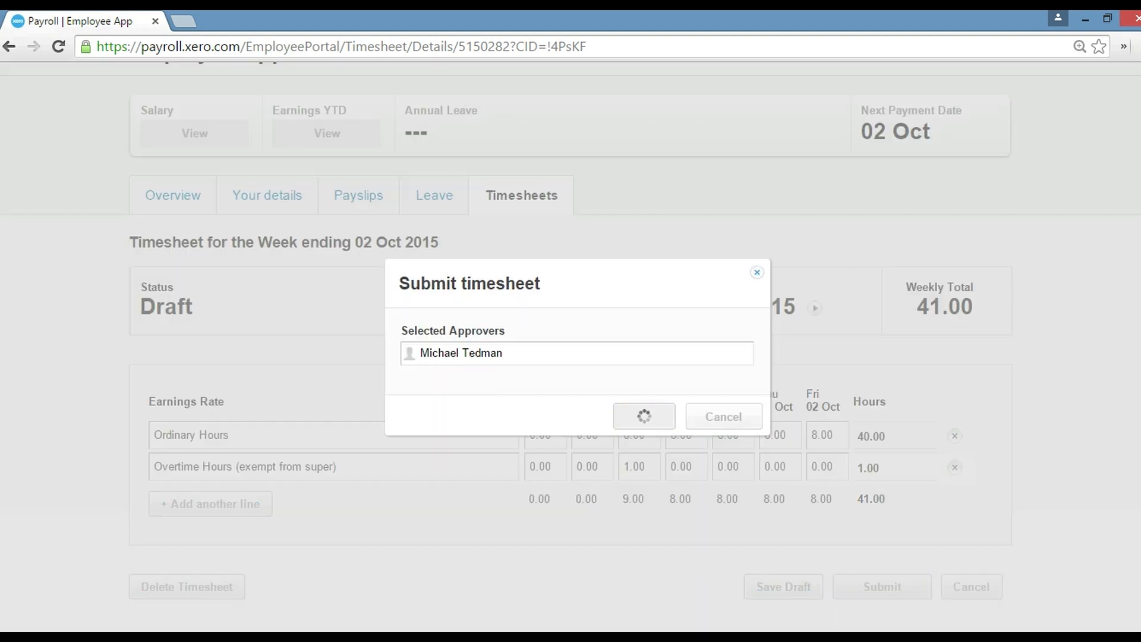
pyautogui.click(643, 415)
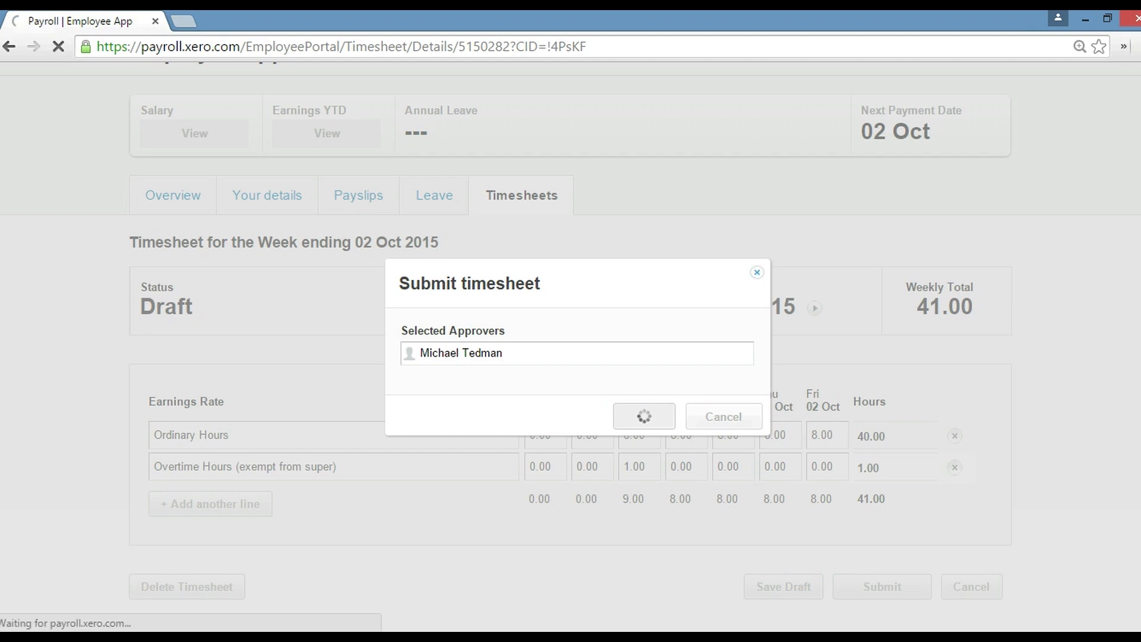
pyautogui.click(643, 416)
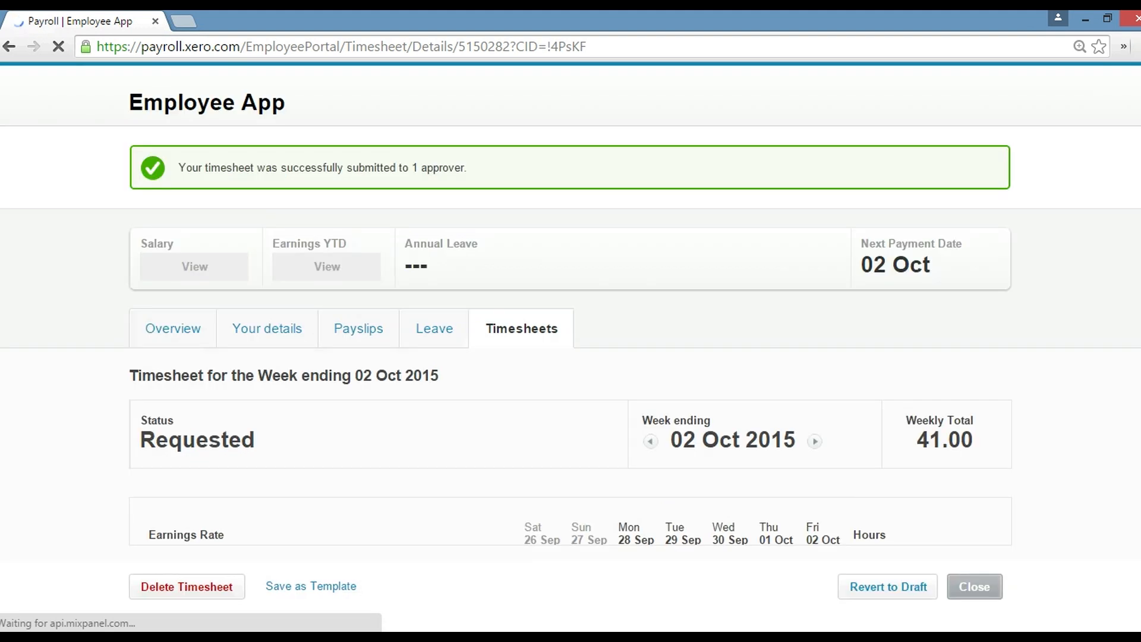
# Go to the Leave page and start a new leave application.
pyautogui.scroll(-3)
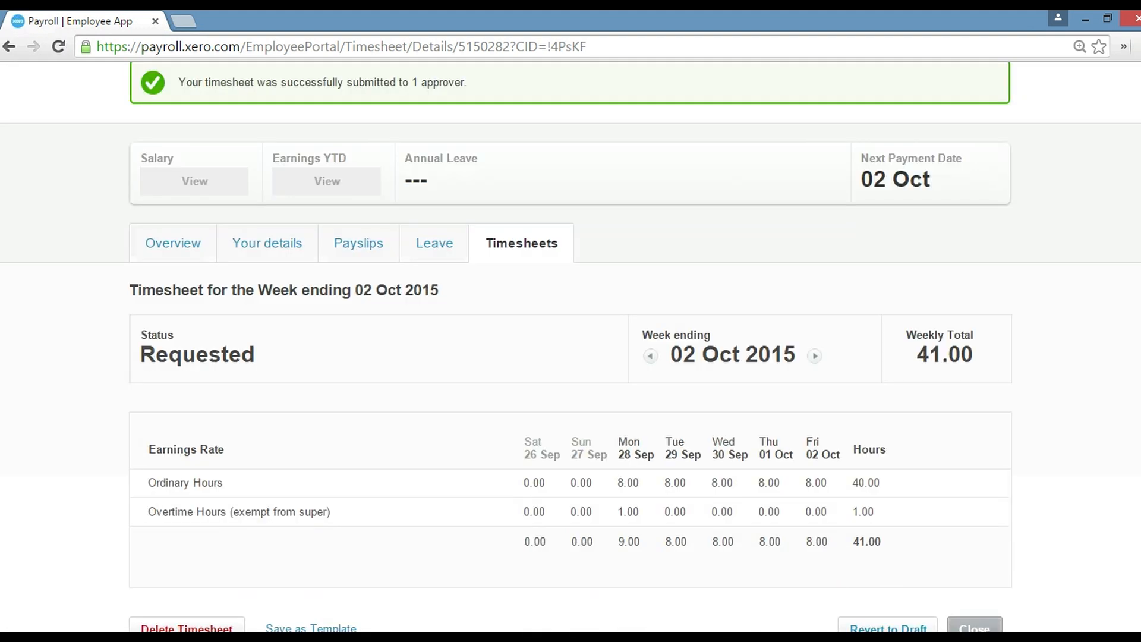
pyautogui.scroll(3)
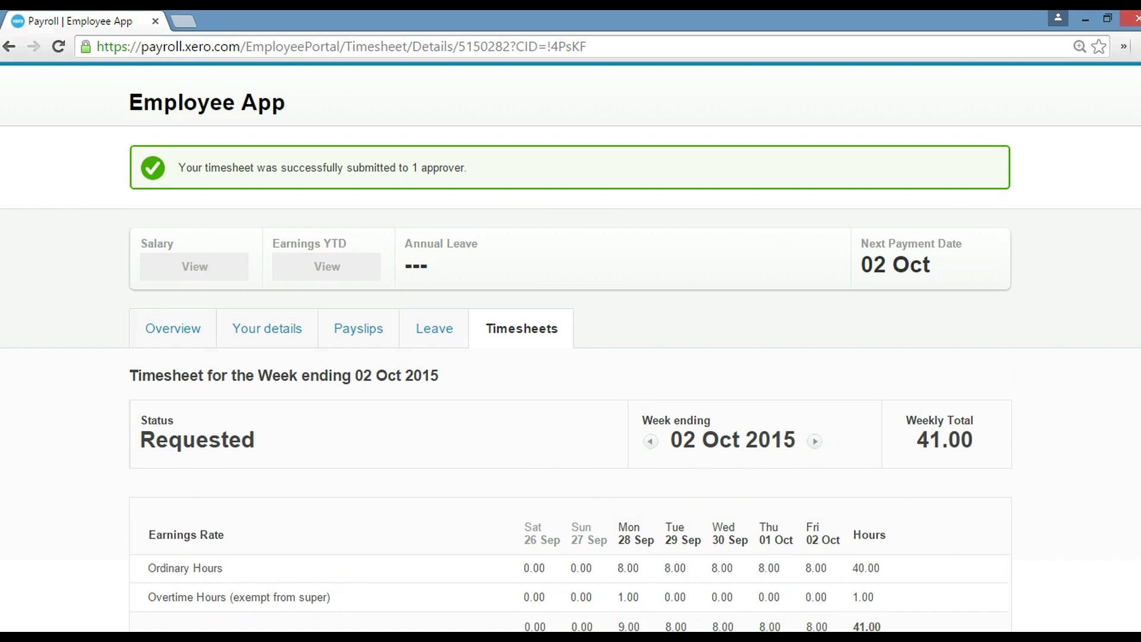
pyautogui.click(433, 328)
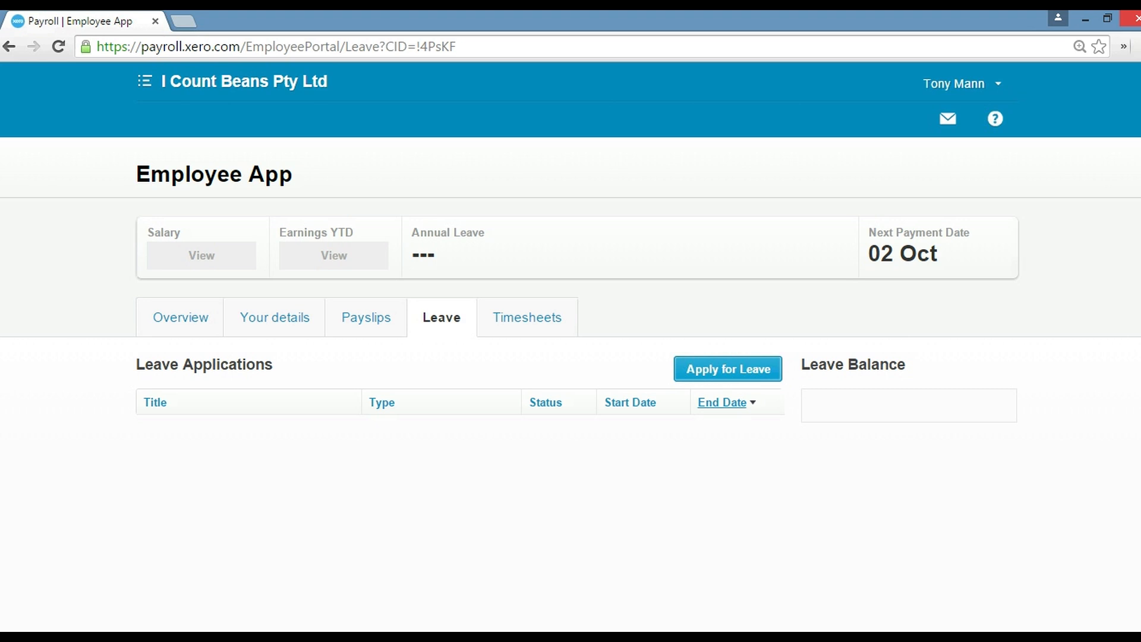
pyautogui.moveTo(720, 402)
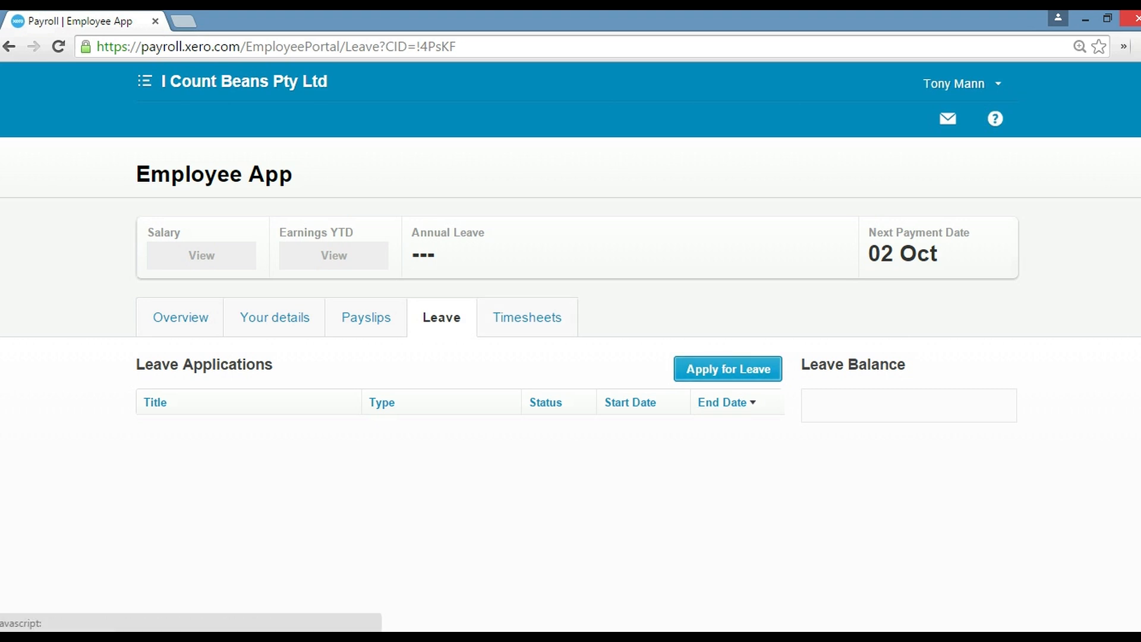
pyautogui.click(727, 368)
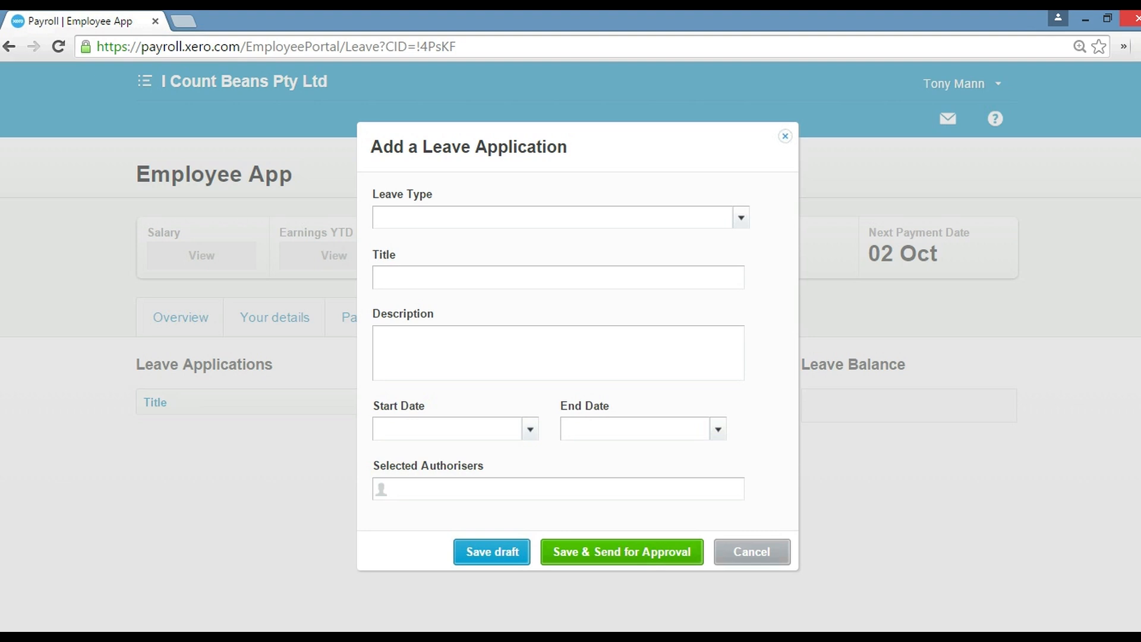
# Choose Personal/Carer's Leave and title the application 'Sick Leave' with the name Mann.
pyautogui.click(740, 217)
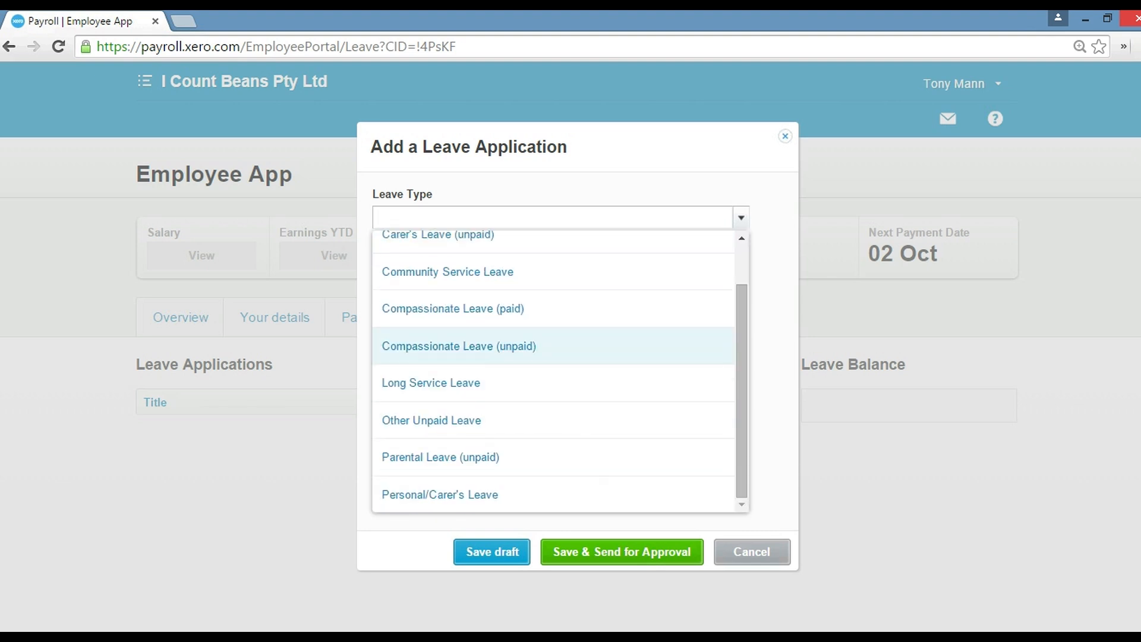
pyautogui.moveTo(440, 494)
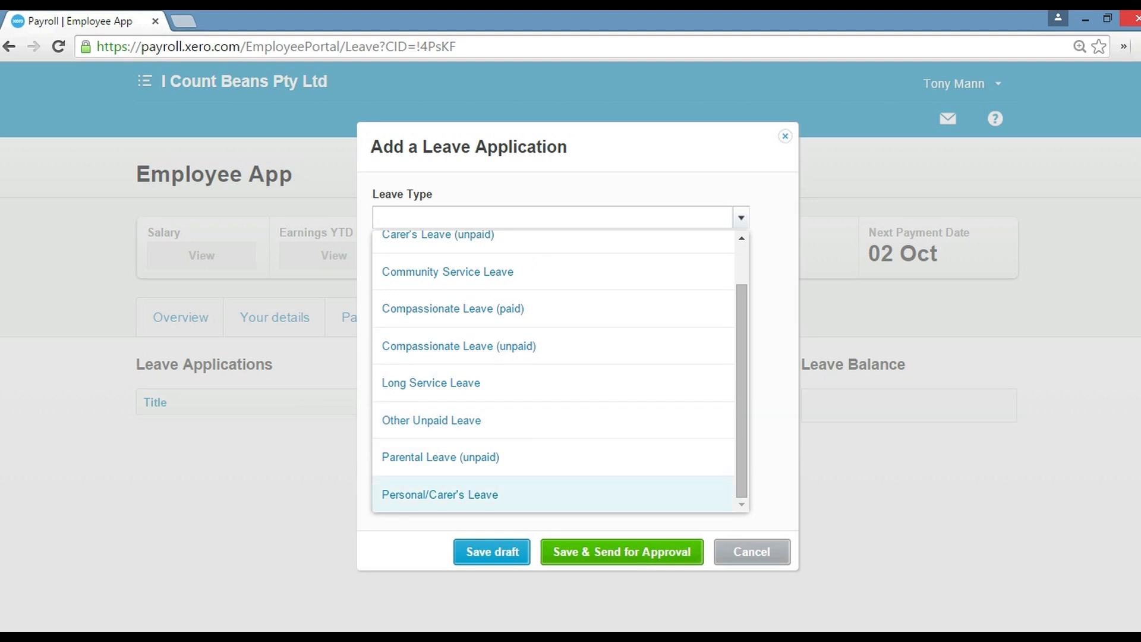
pyautogui.click(553, 216)
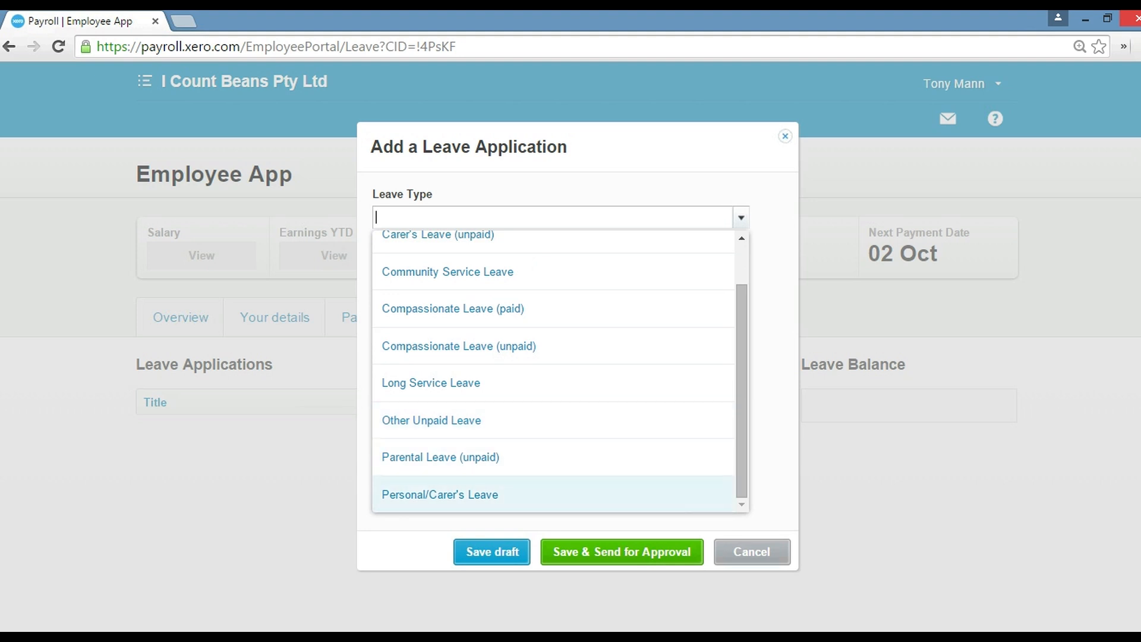
pyautogui.click(440, 494)
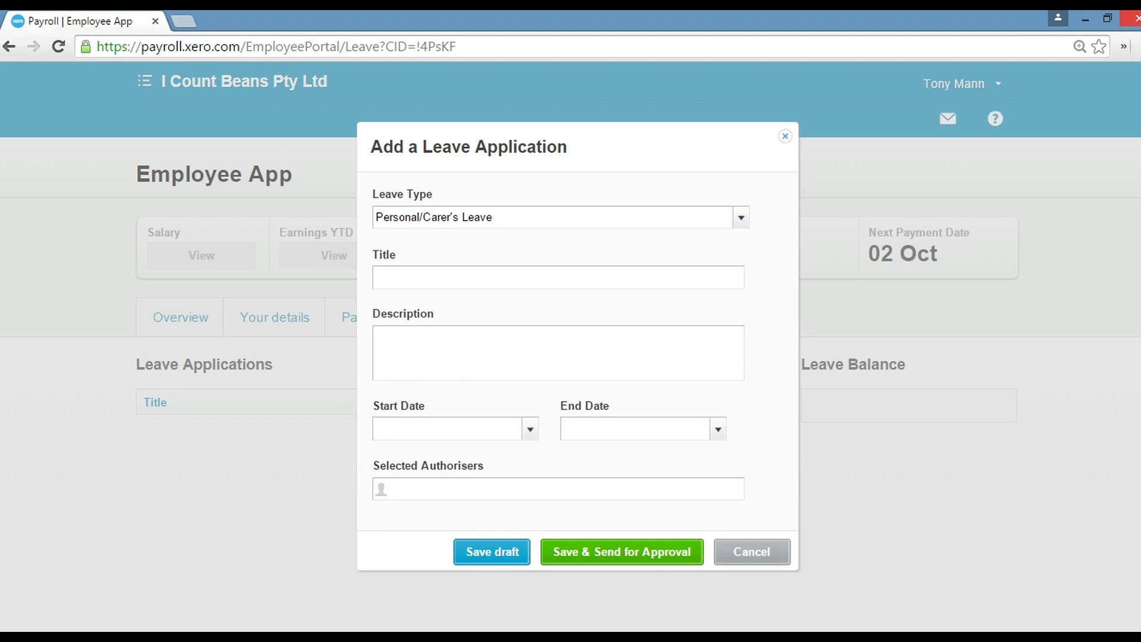
pyautogui.click(557, 276)
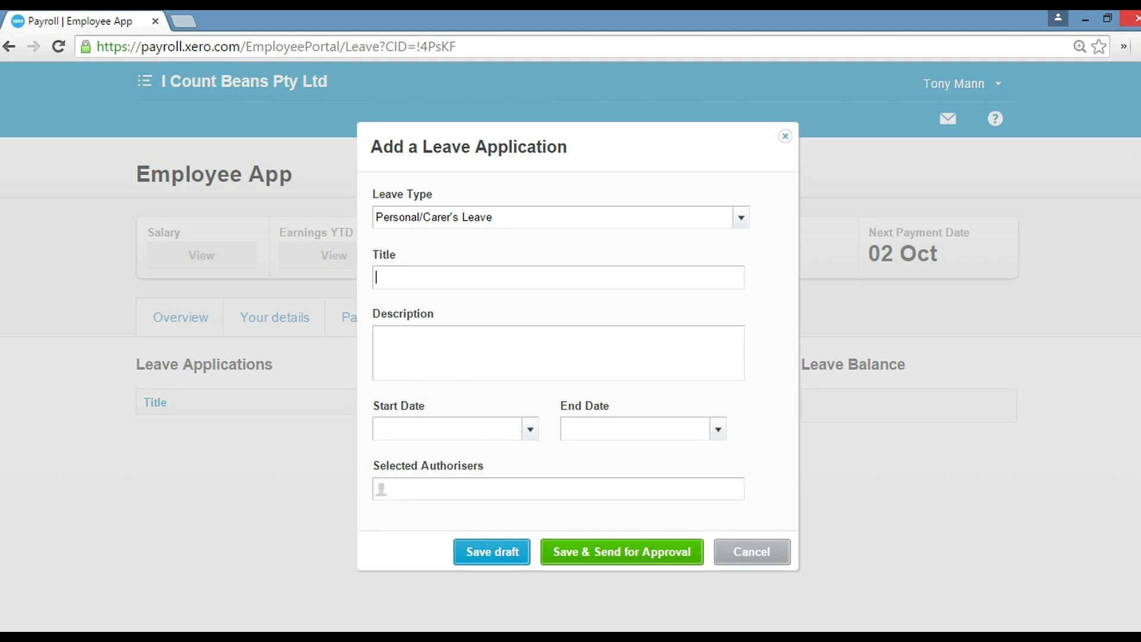
pyautogui.write('Sick Leave')
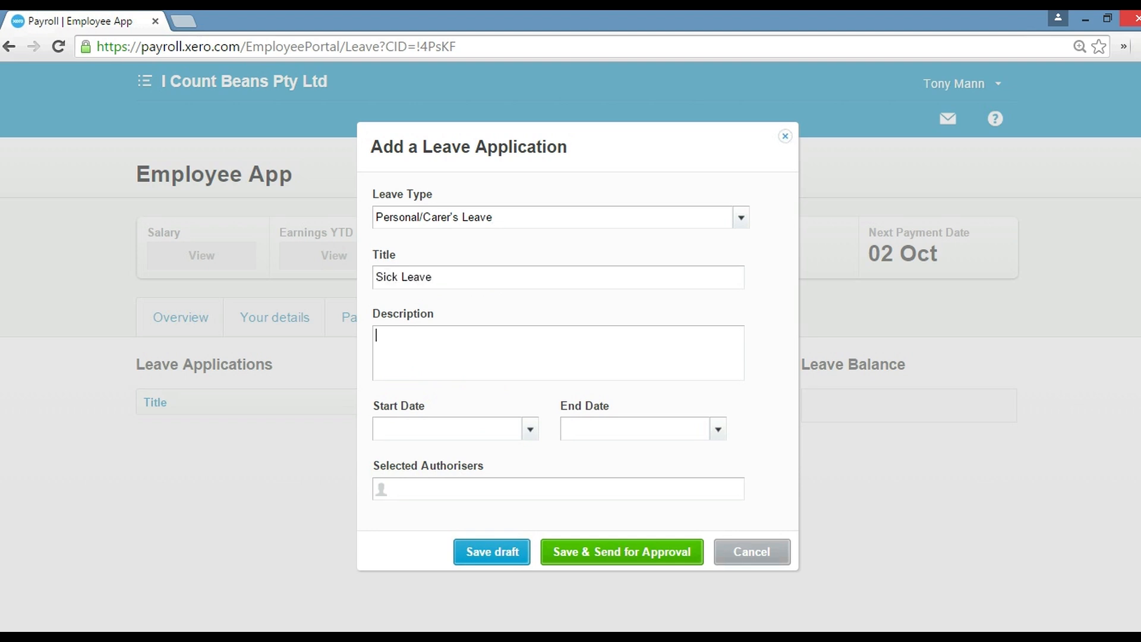
pyautogui.write('Sick Leave Tony')
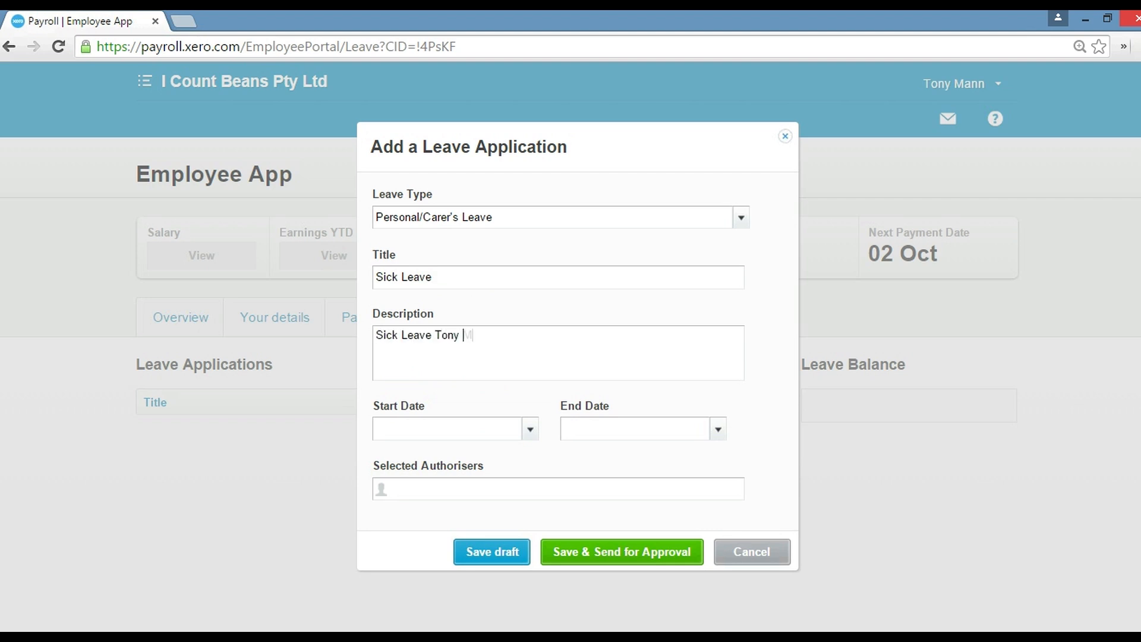
pyautogui.write('Mann')
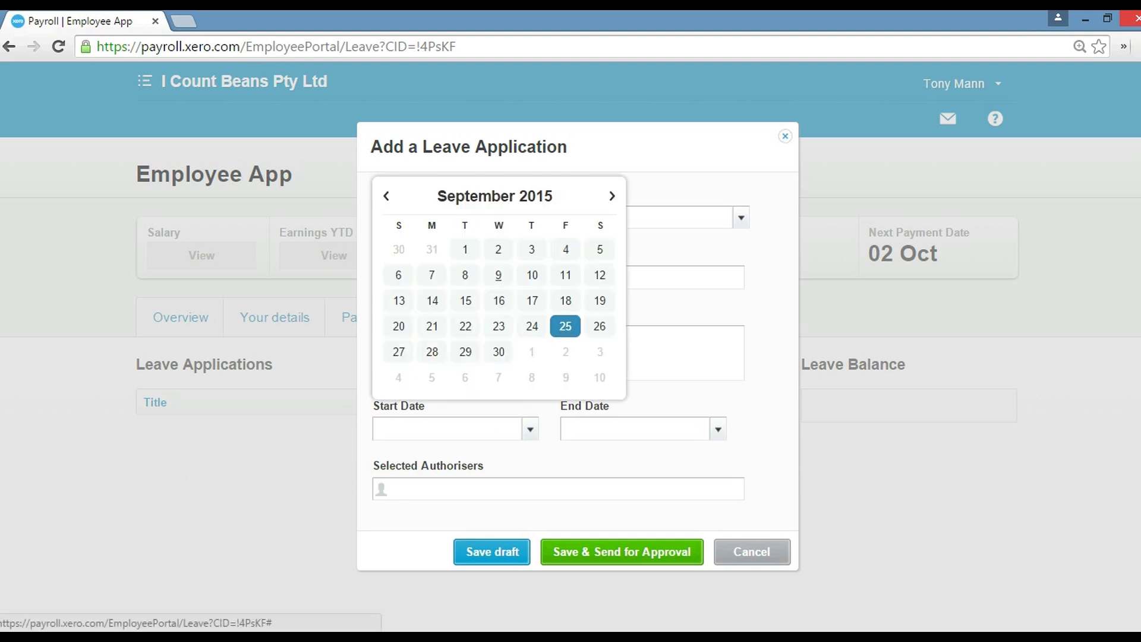
# Set start and end dates to 28 Sep, choose the manager as authoriser, and add 28/09/15 to the description.
pyautogui.click(430, 351)
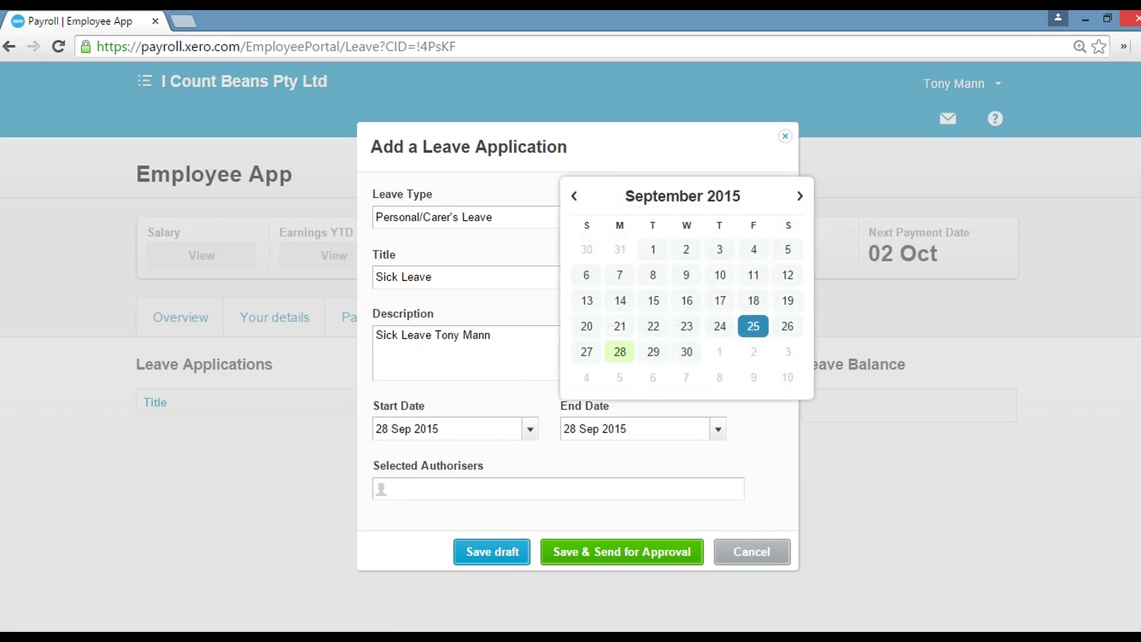
pyautogui.click(558, 489)
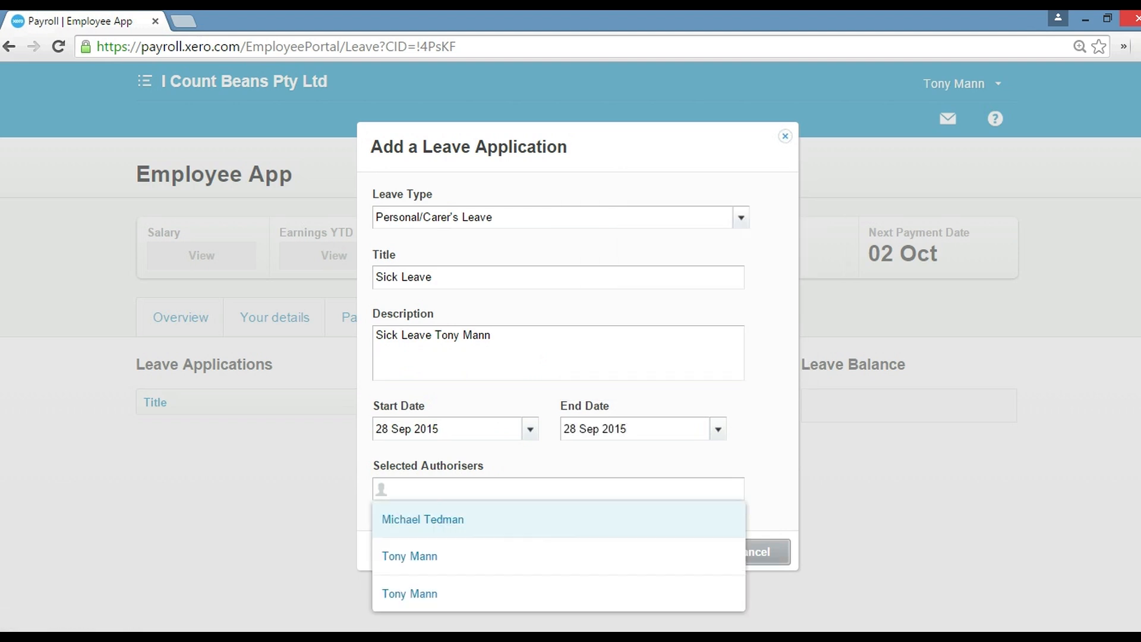
pyautogui.click(422, 519)
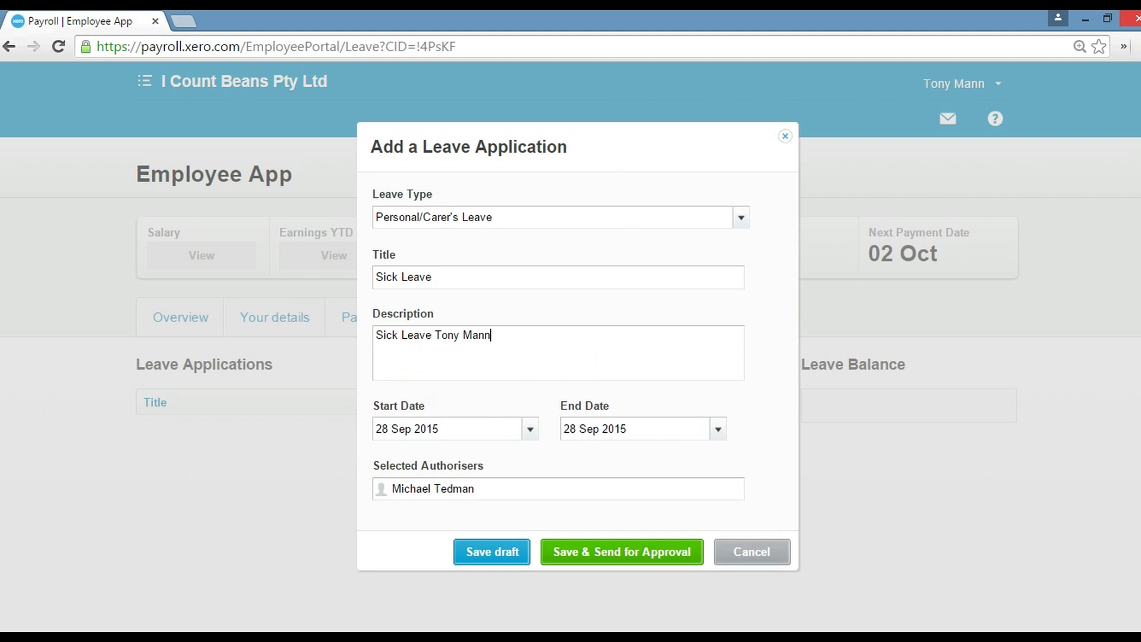
pyautogui.write('28')
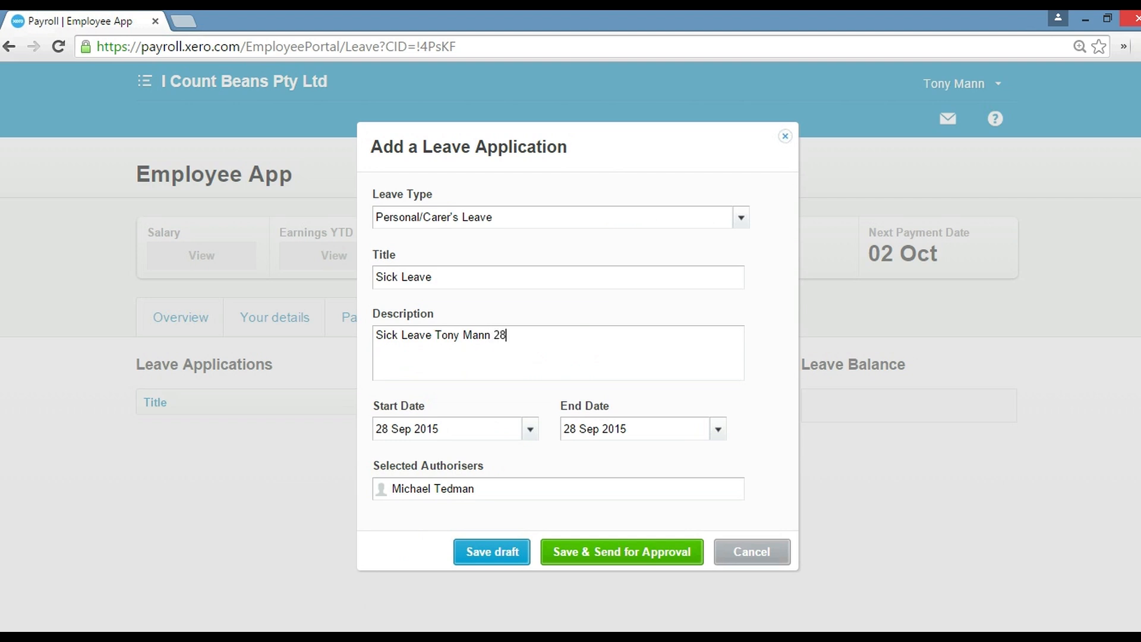
pyautogui.write('/09/15')
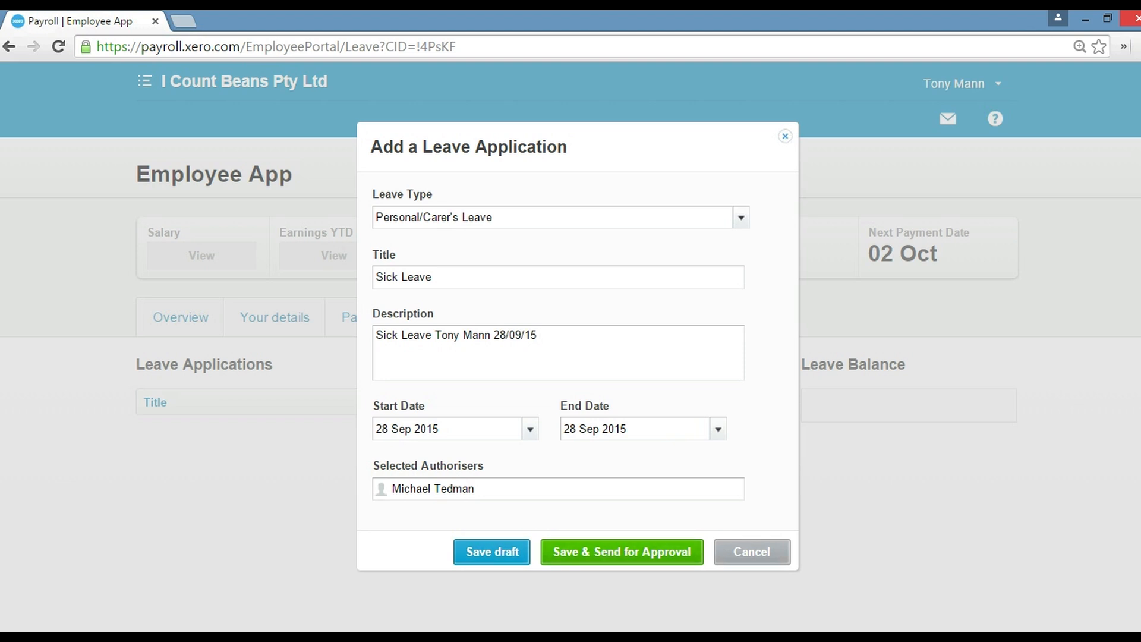
# Review the title and description, then send the sick leave request for approval.
pyautogui.click(538, 335)
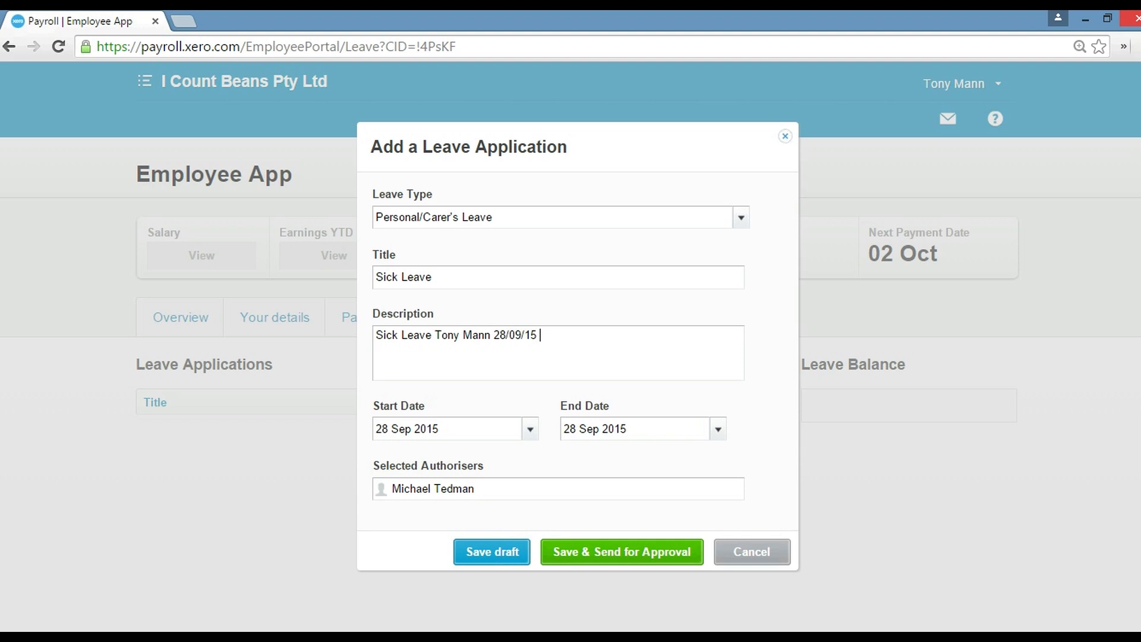
pyautogui.doubleClick(403, 276)
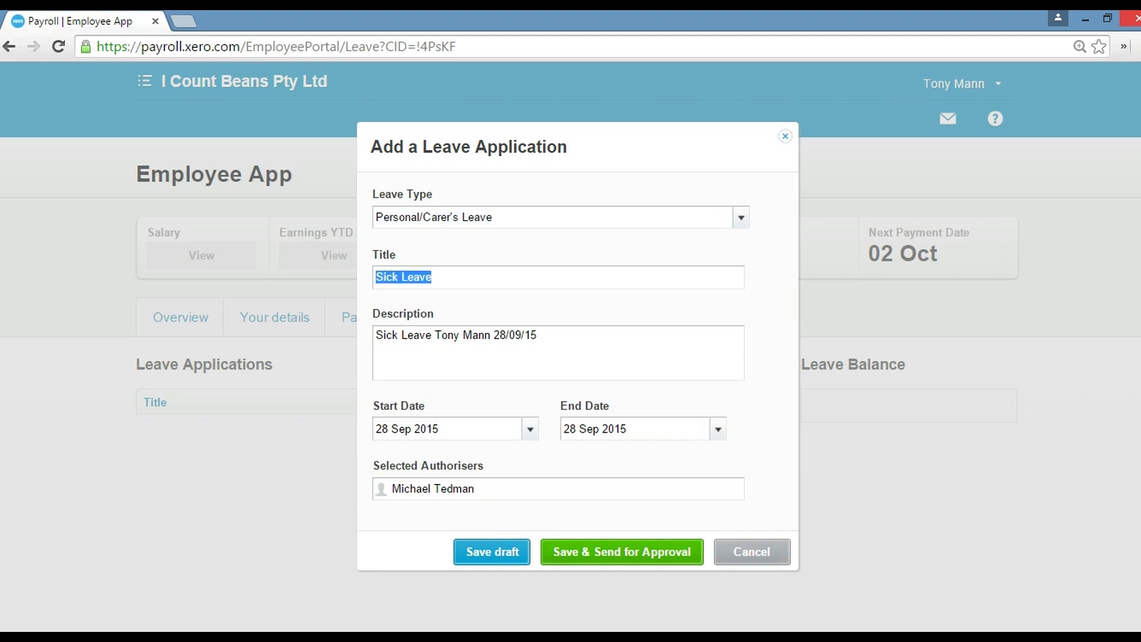
pyautogui.tripleClick(455, 335)
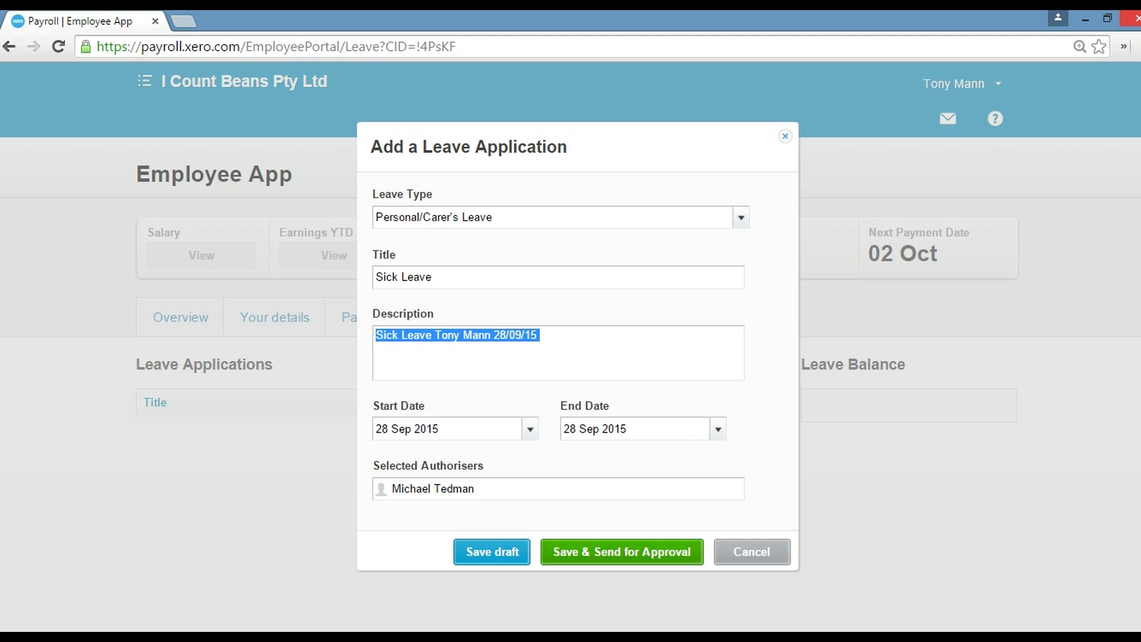
pyautogui.click(621, 552)
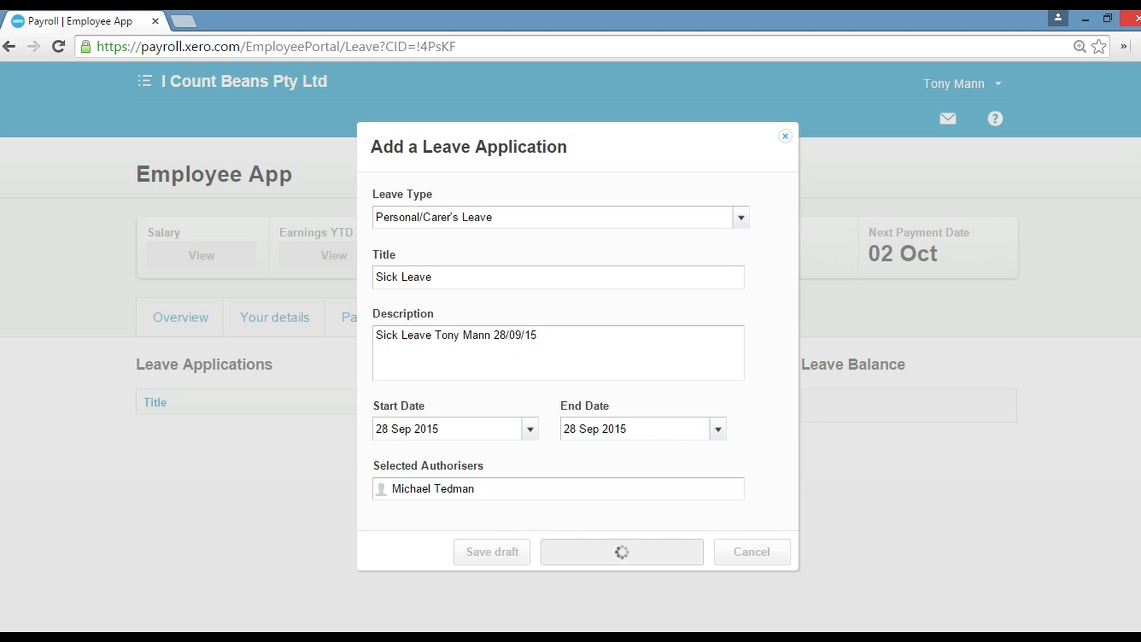
pyautogui.click(620, 552)
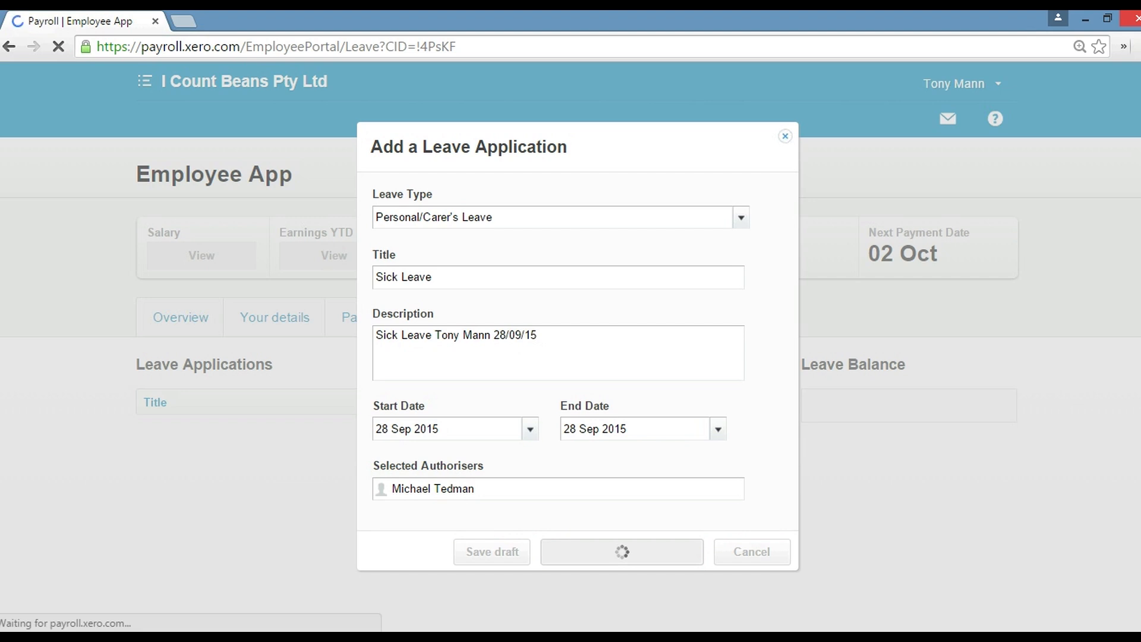
pyautogui.click(622, 551)
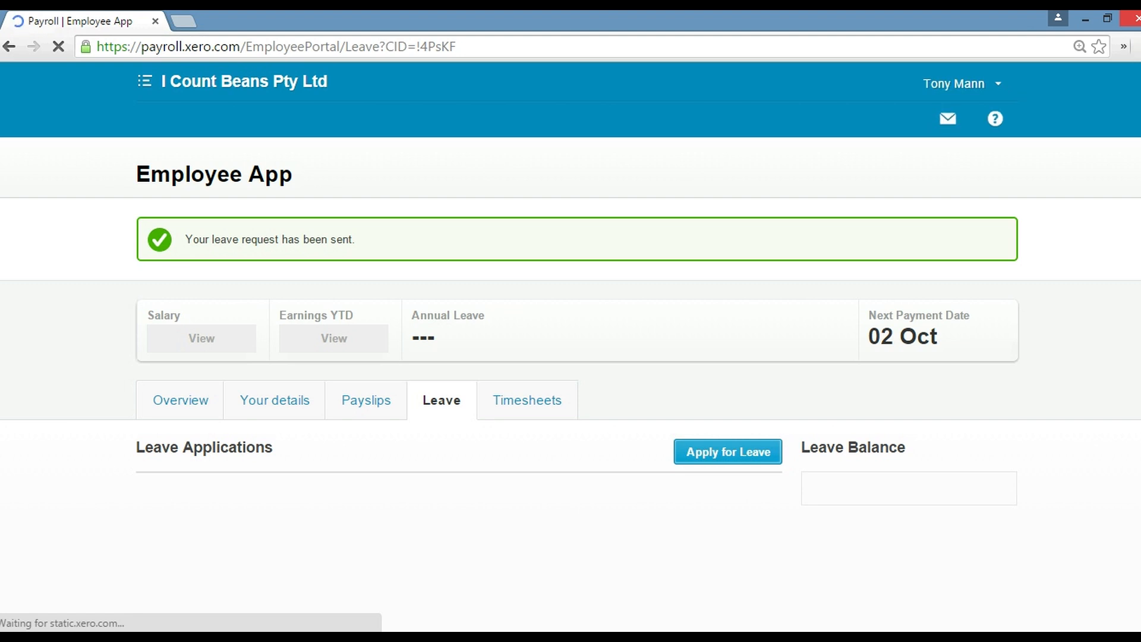
# Start a new leave application titled 'Annual Leave - Going to Spain For Holiday -'.
pyautogui.click(725, 451)
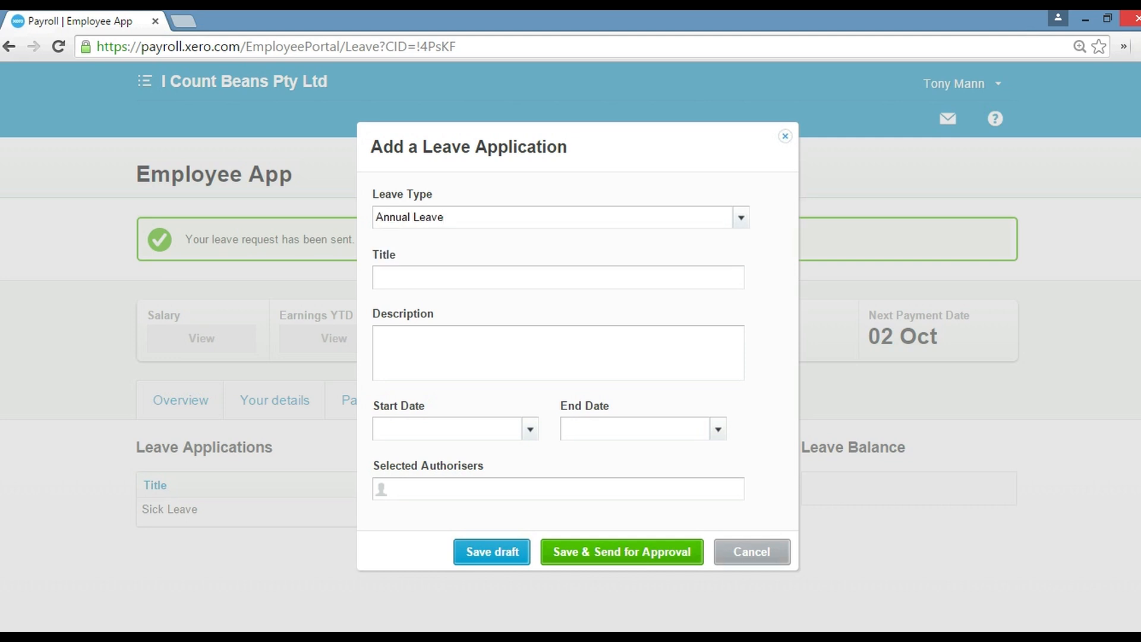
pyautogui.write('Annual Le')
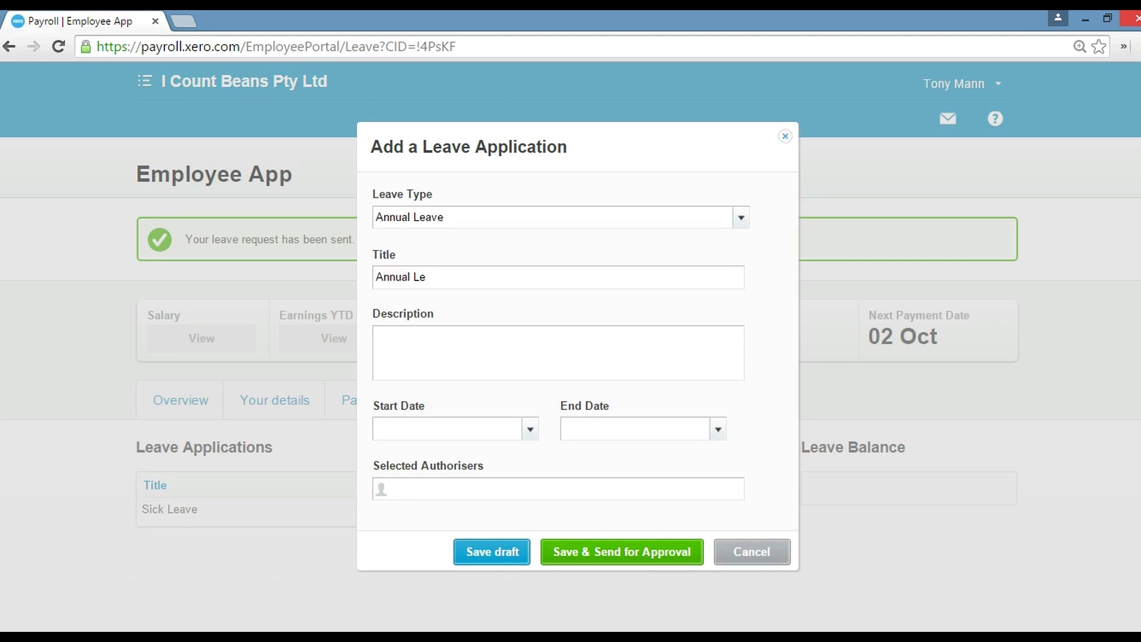
pyautogui.write('ave - Goi')
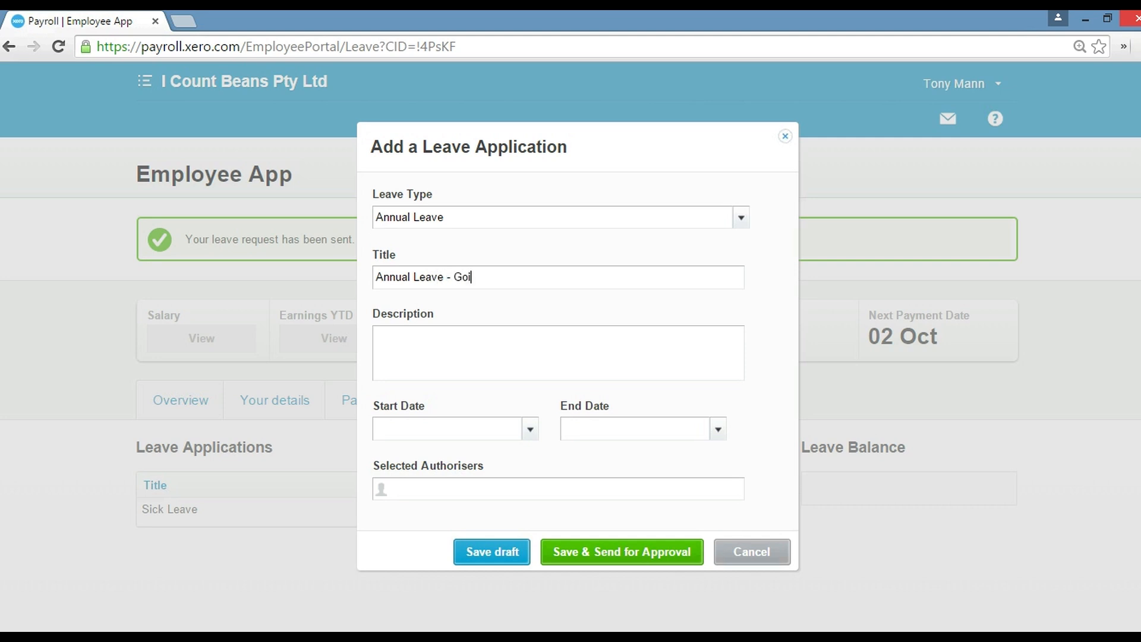
pyautogui.write('ing to Spain G')
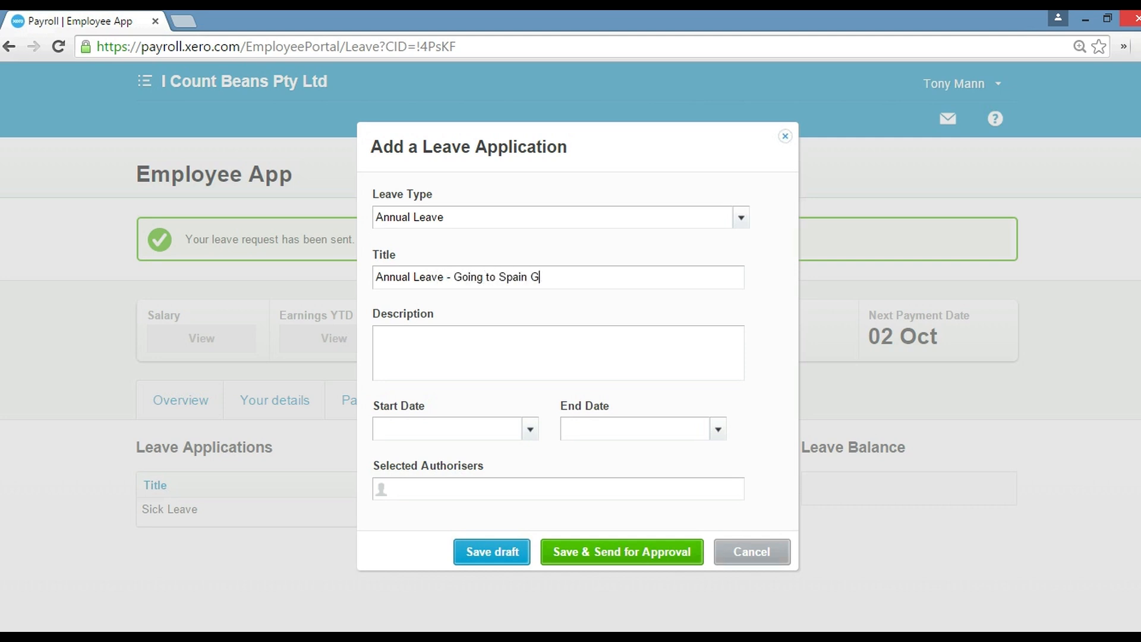
pyautogui.write('For')
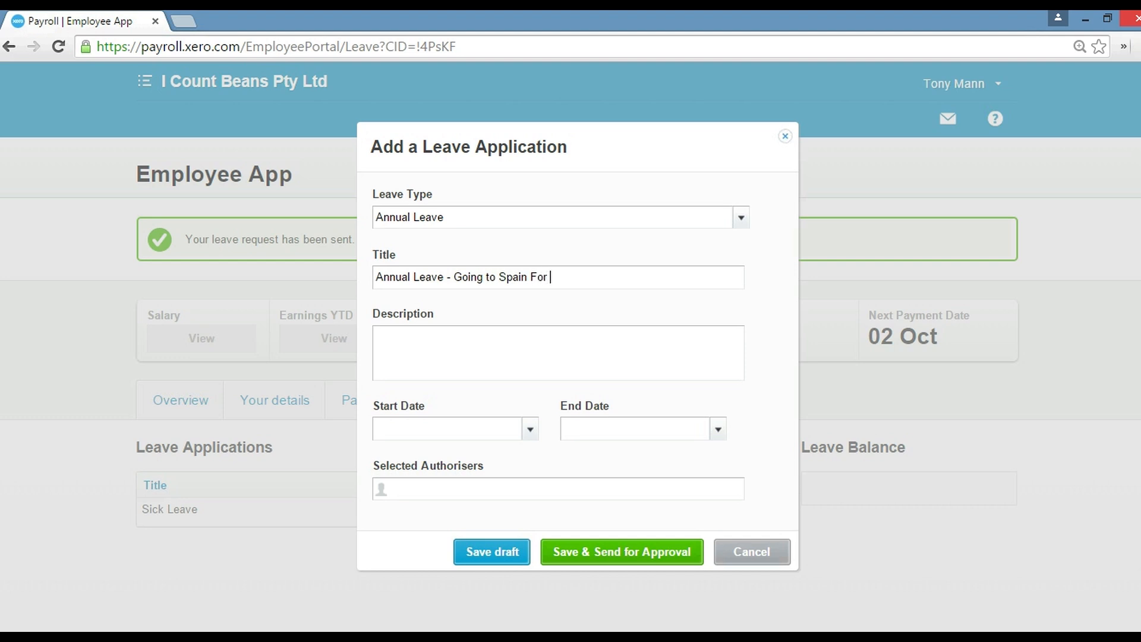
pyautogui.write('Ho')
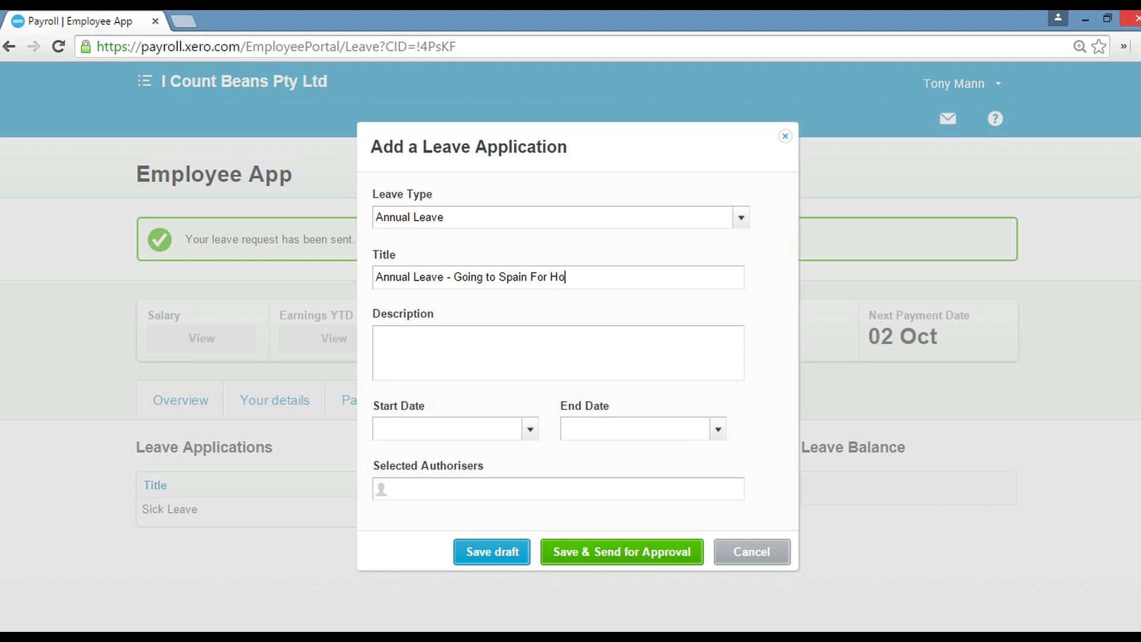
pyautogui.write('liday -')
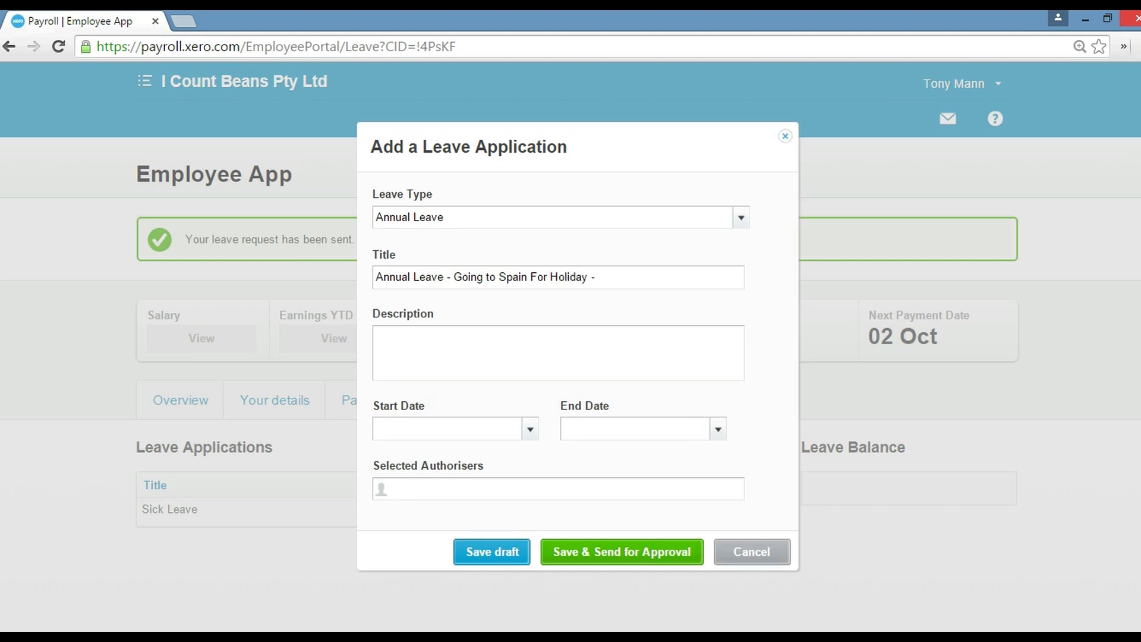
# Set dates 29 Sep to 02 Oct 2015 and add 'Tuesday 29.09.15 to 02.10.15' to the title.
pyautogui.click(528, 428)
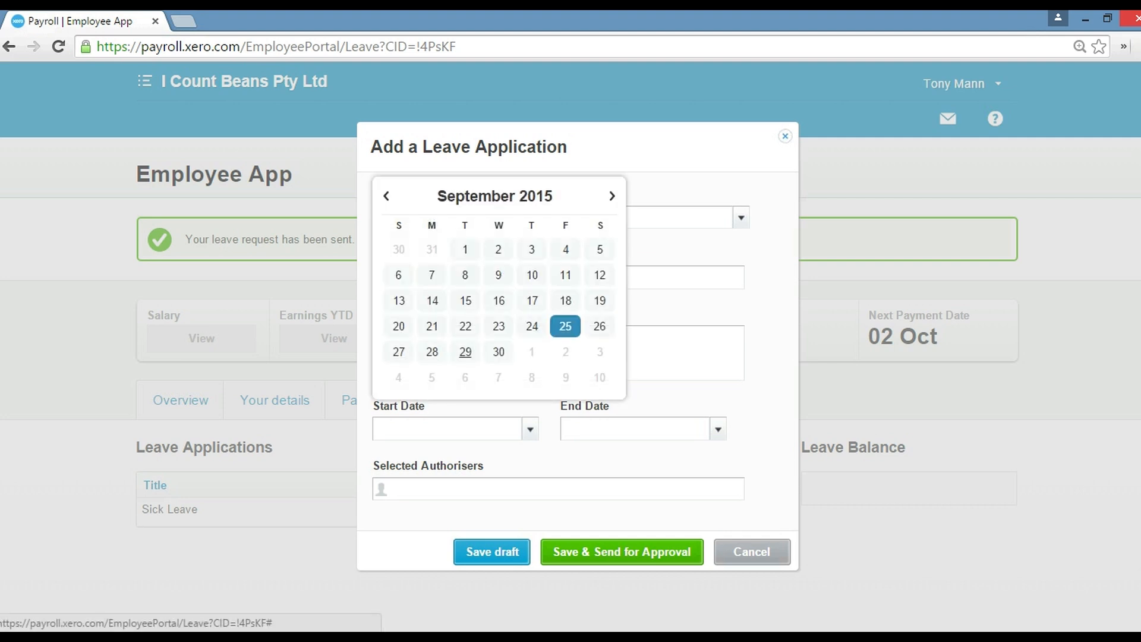
pyautogui.click(465, 352)
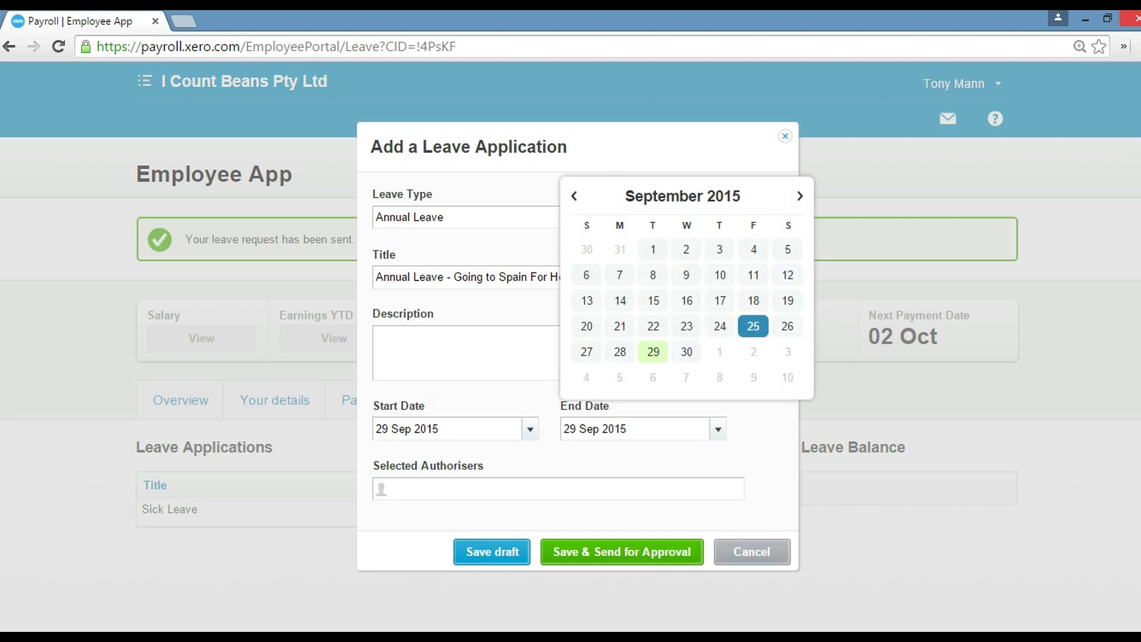
pyautogui.moveTo(685, 351)
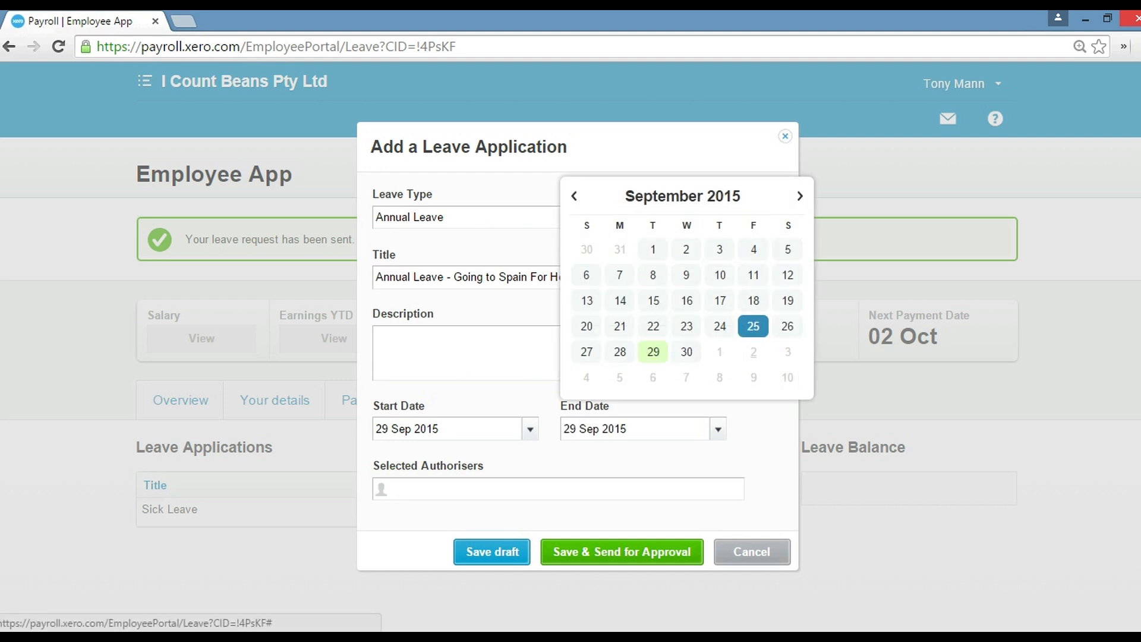
pyautogui.click(752, 352)
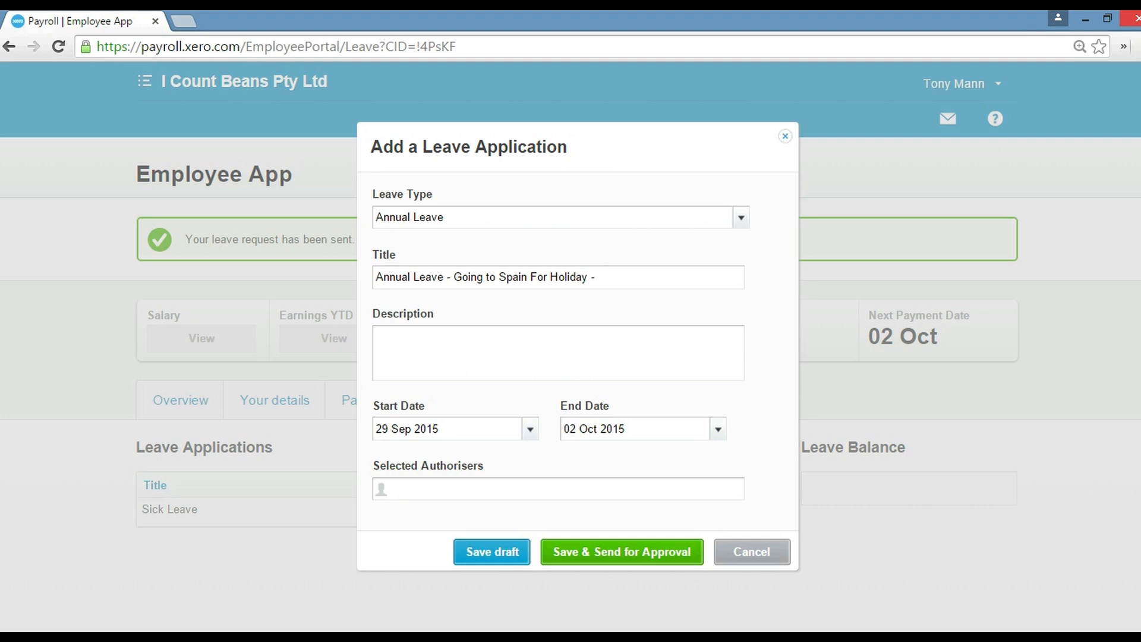
pyautogui.write('Tu')
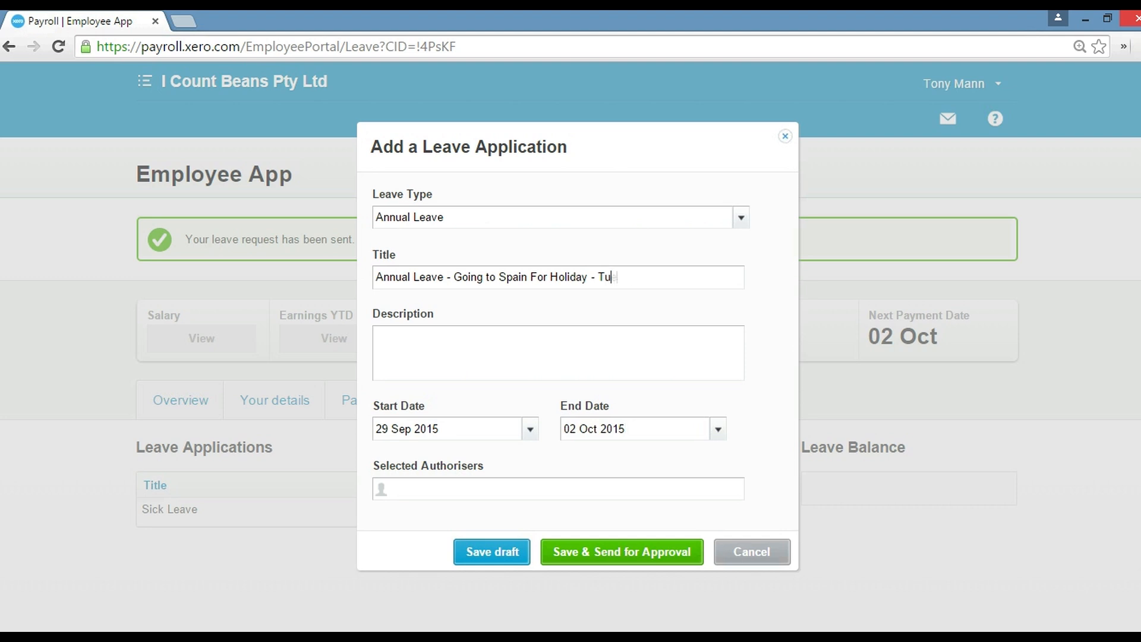
pyautogui.write('esday 29')
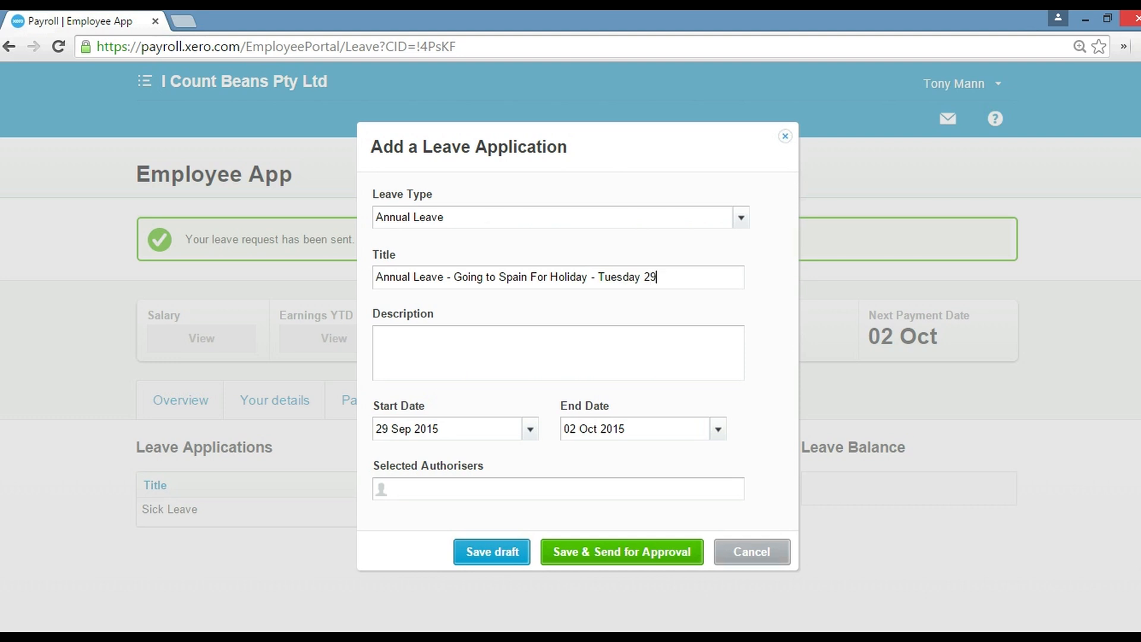
pyautogui.write('.09.15 to')
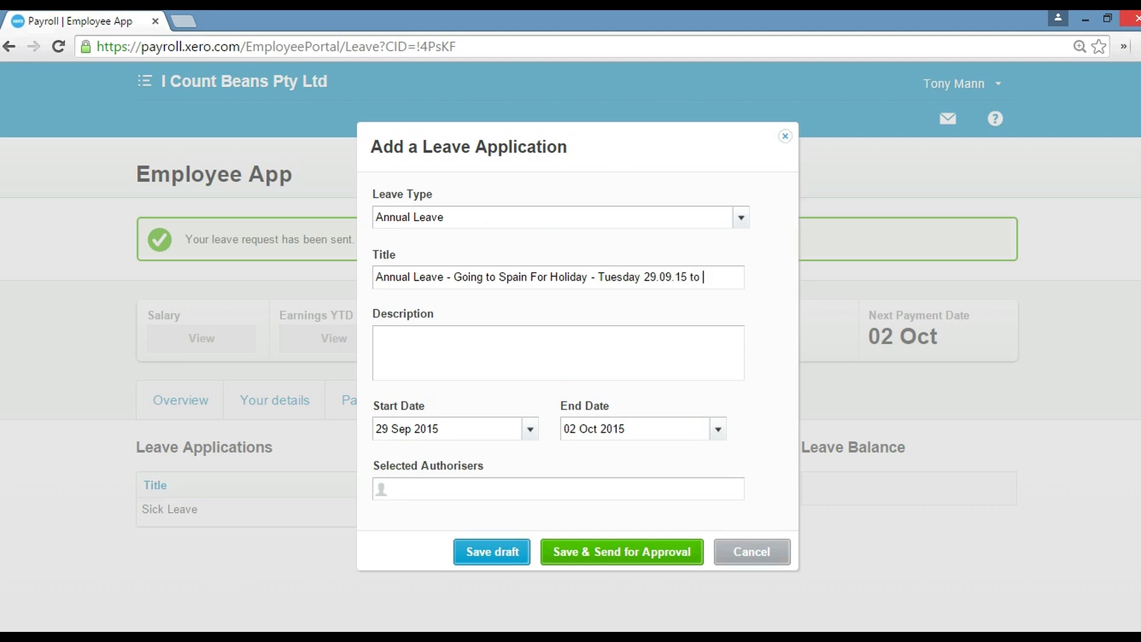
pyautogui.write('02.10.1')
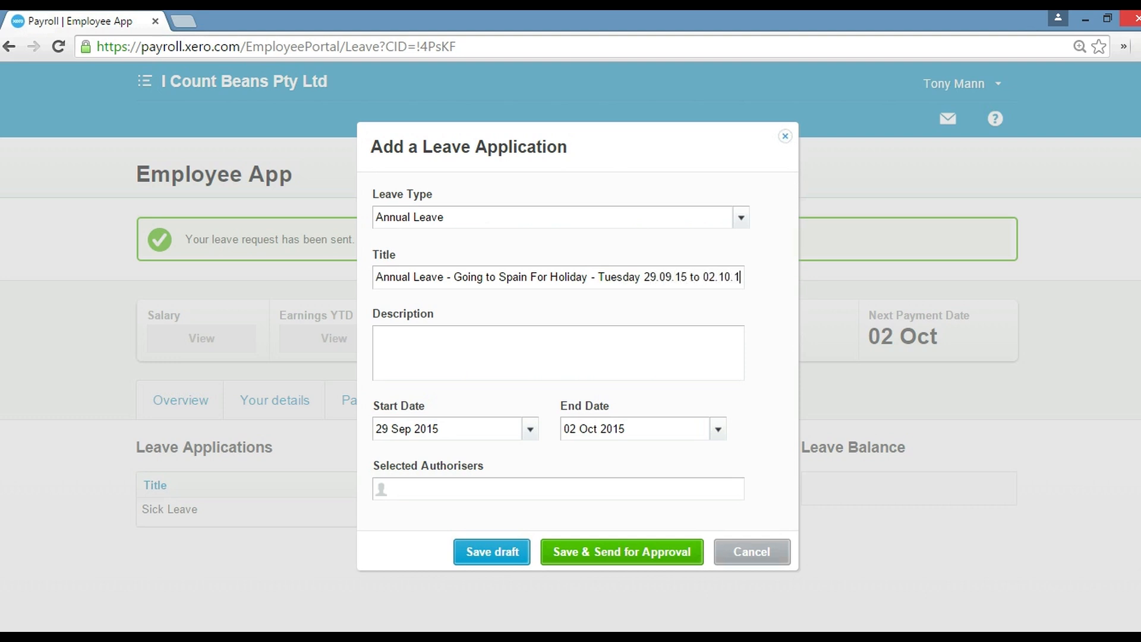
# Add the full holiday description and authoriser, then send the annual leave application for approval.
pyautogui.write('5')
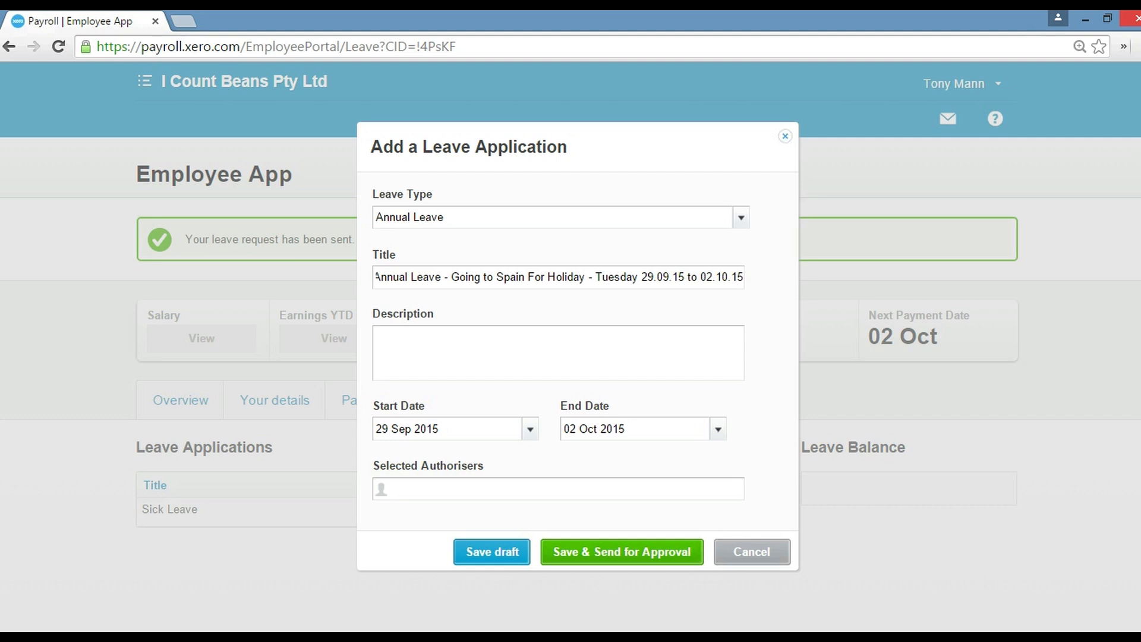
pyautogui.click(557, 353)
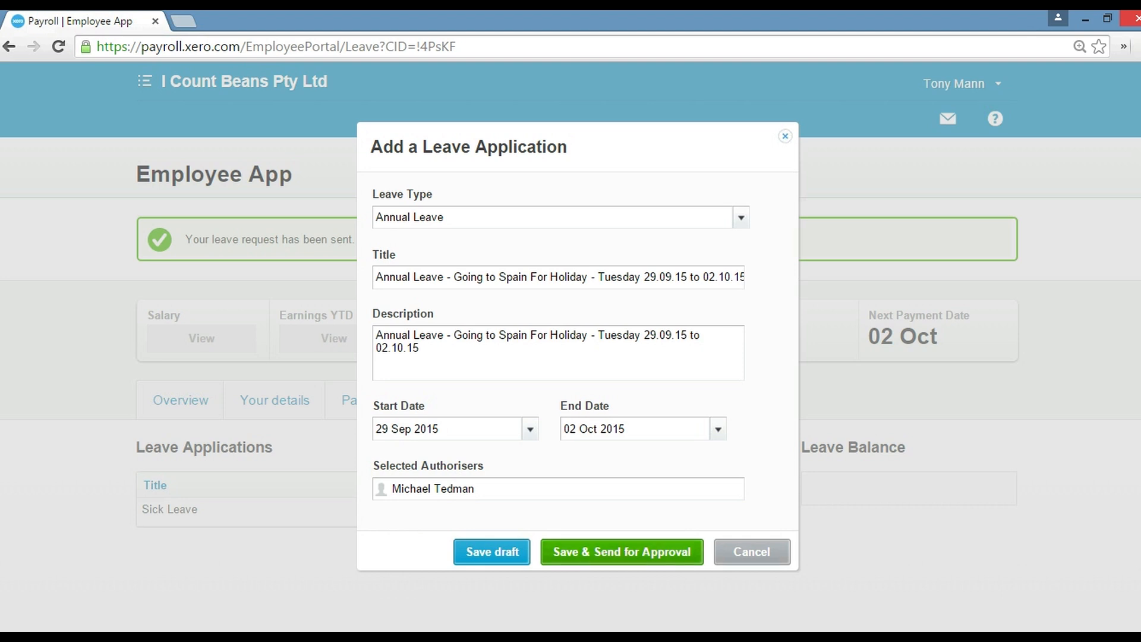
pyautogui.click(620, 551)
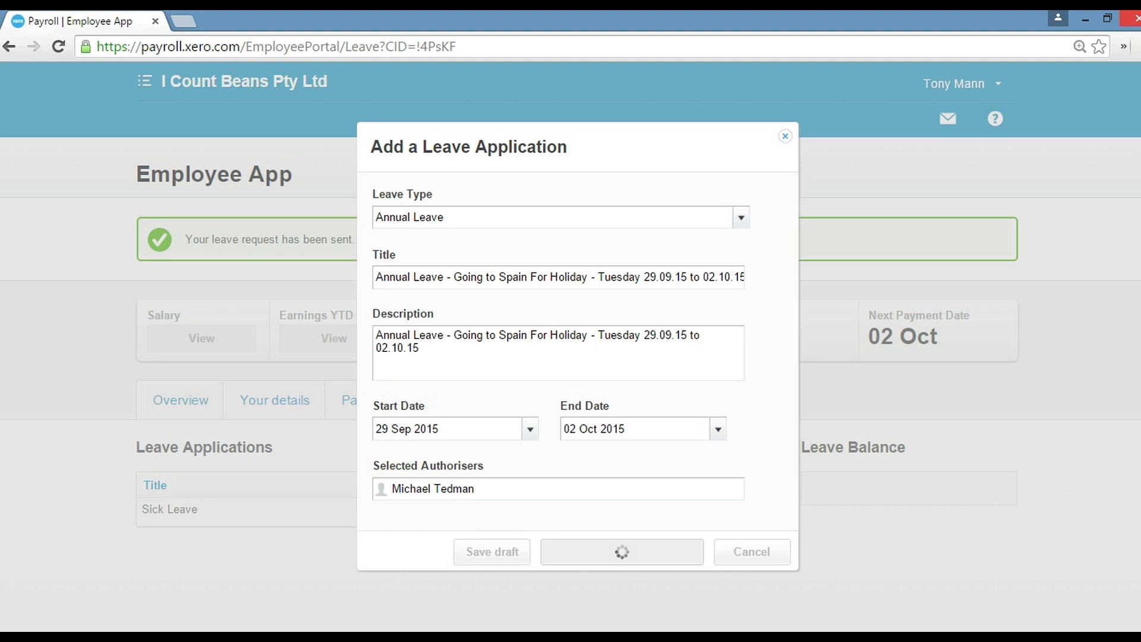
# Shorten the title to fit the 50-character limit and resend the application to Michael.
pyautogui.click(622, 550)
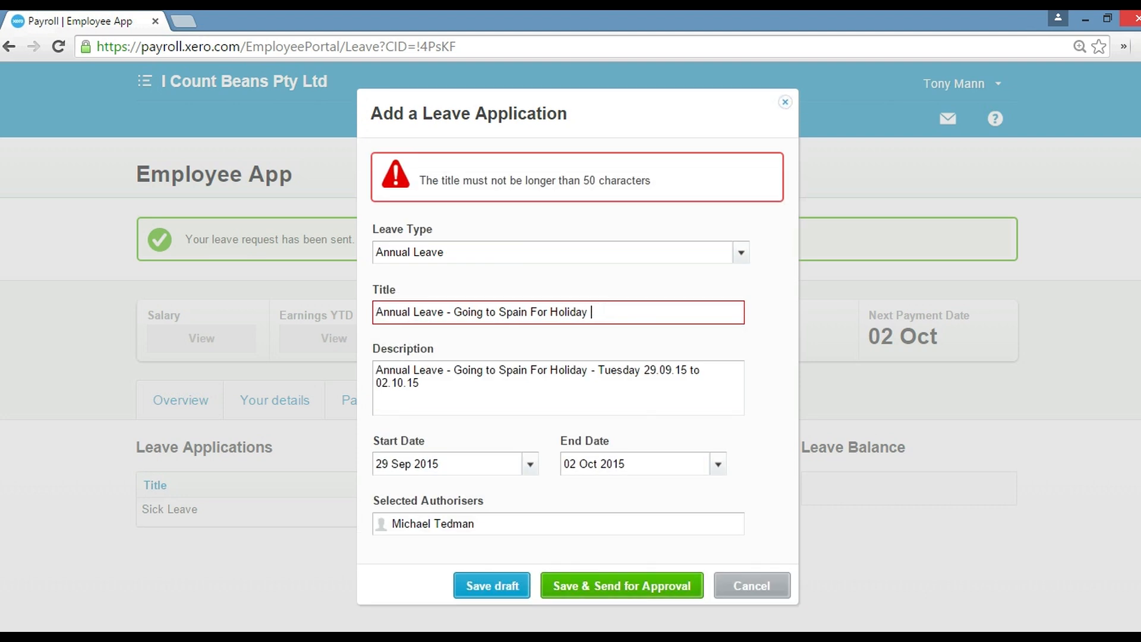
pyautogui.click(620, 585)
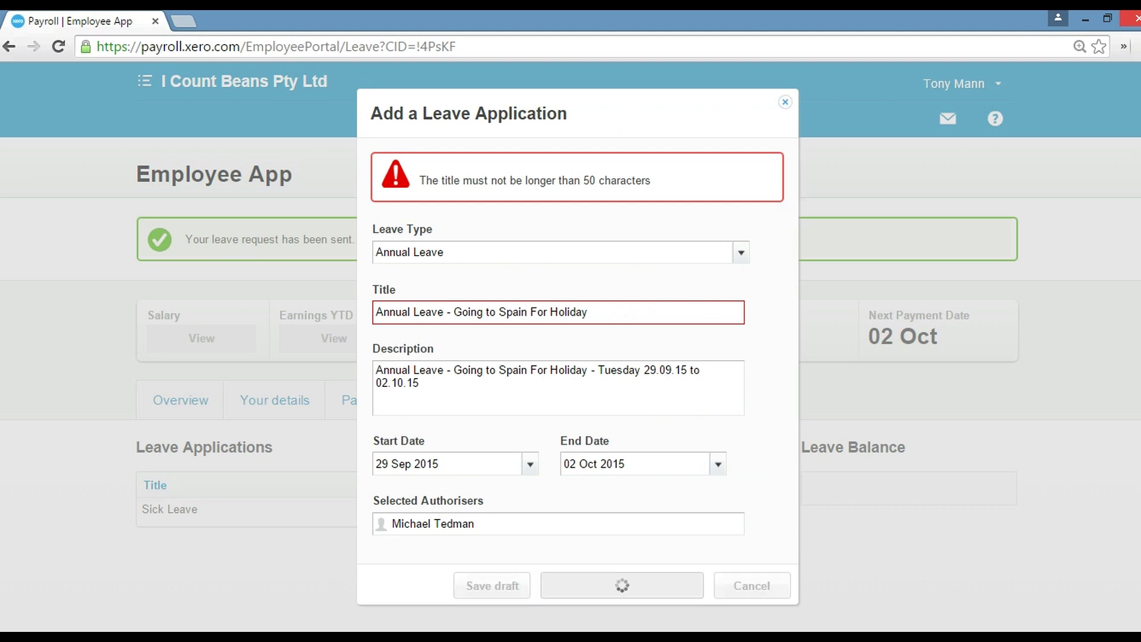